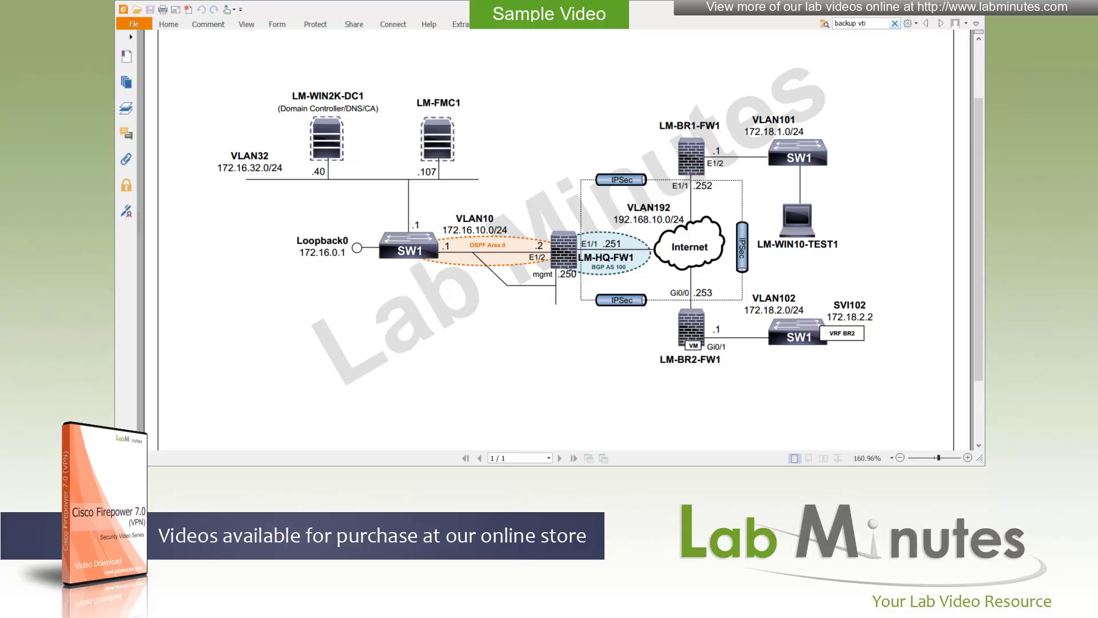
pyautogui.moveTo(601, 218)
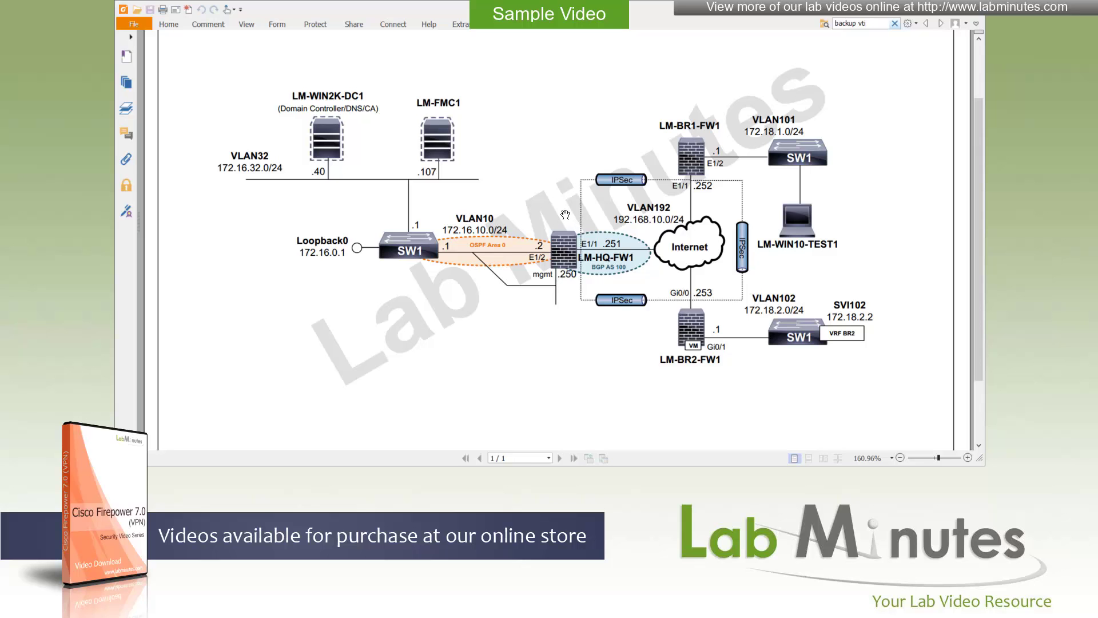
pyautogui.moveTo(559, 254)
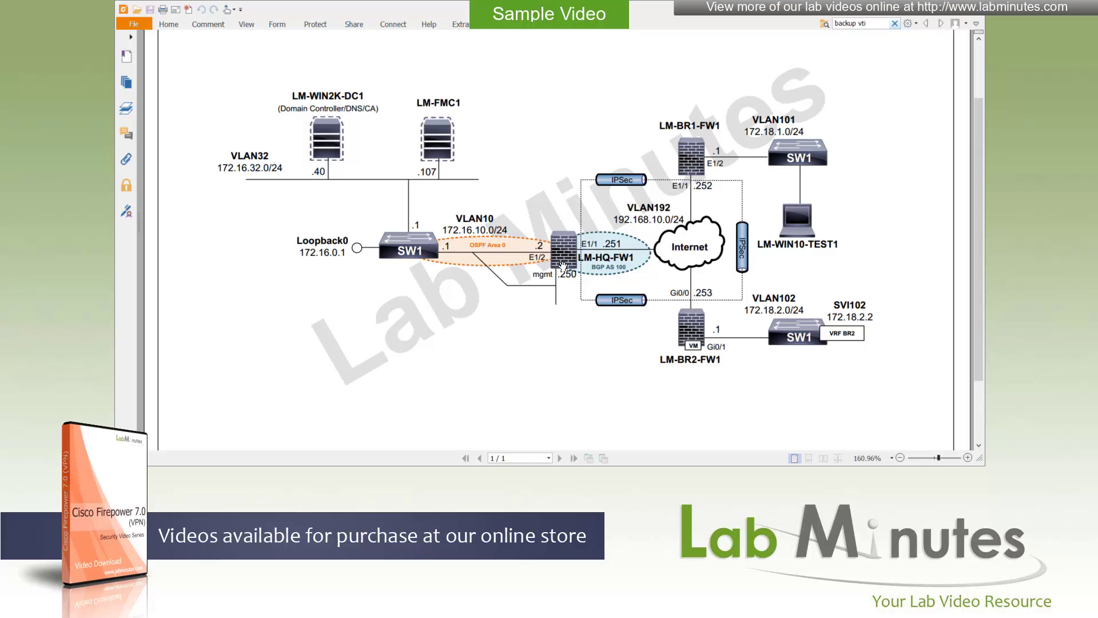
pyautogui.moveTo(685, 119)
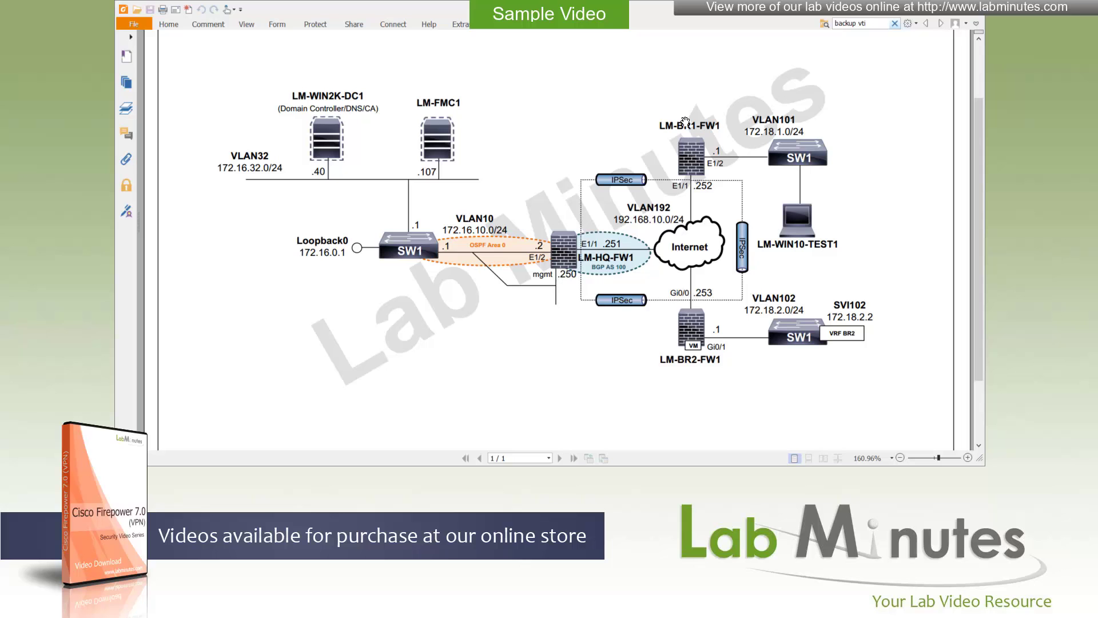
pyautogui.moveTo(511, 255)
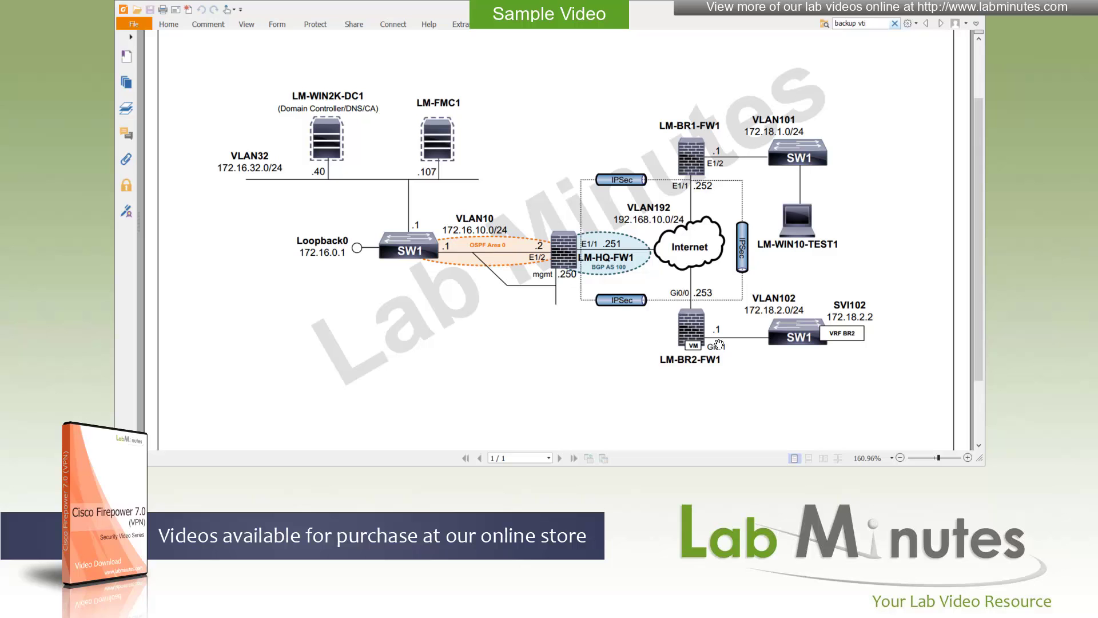
pyautogui.moveTo(605, 315)
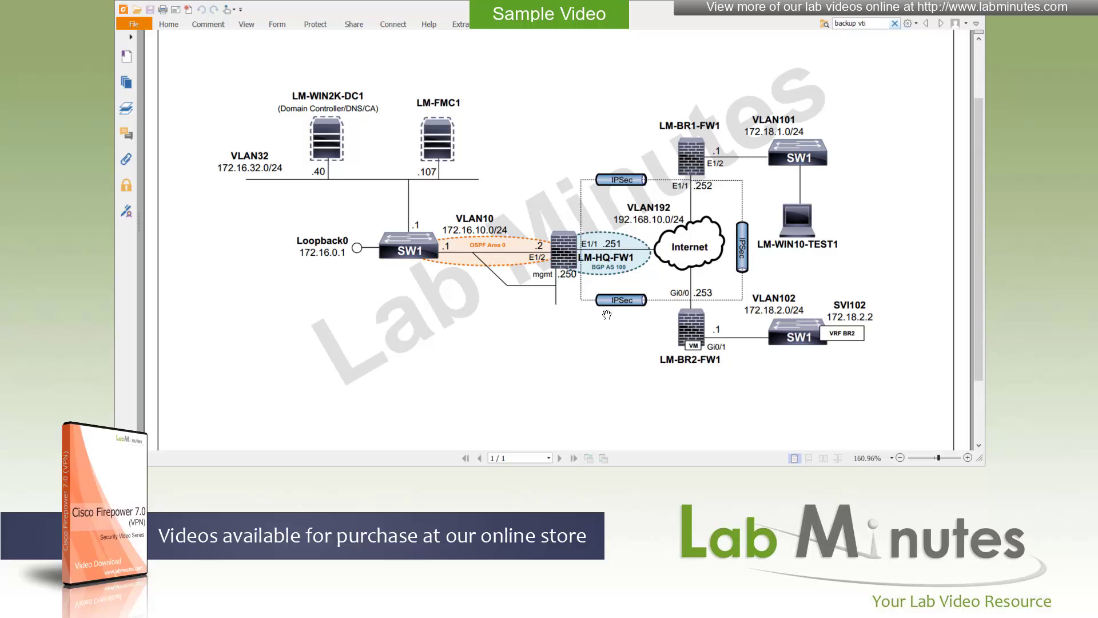
pyautogui.moveTo(431, 230)
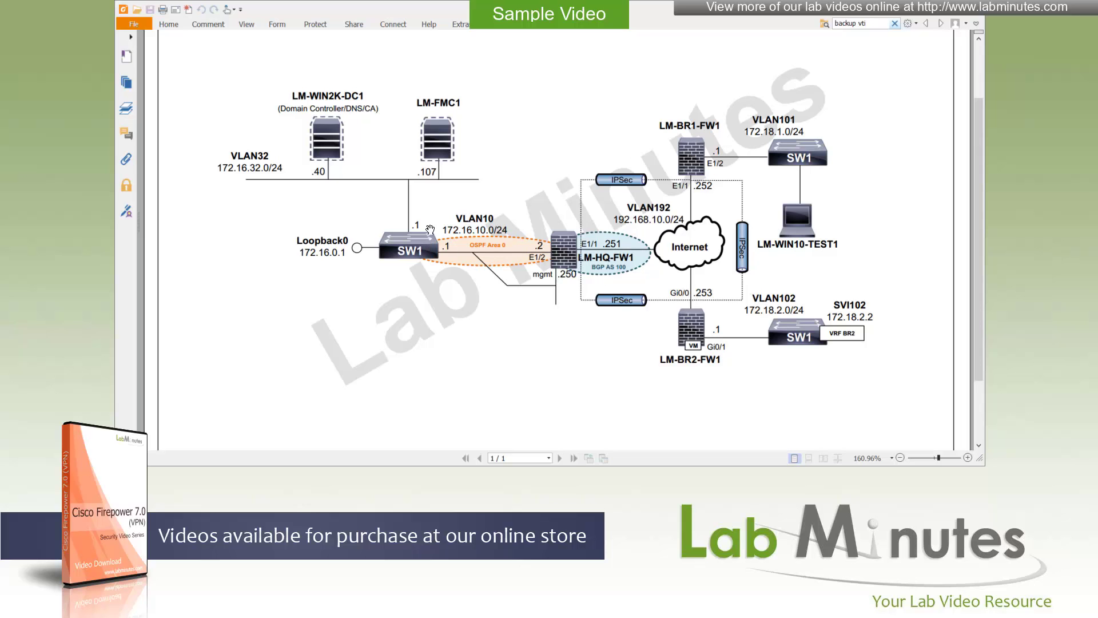
pyautogui.moveTo(418, 131)
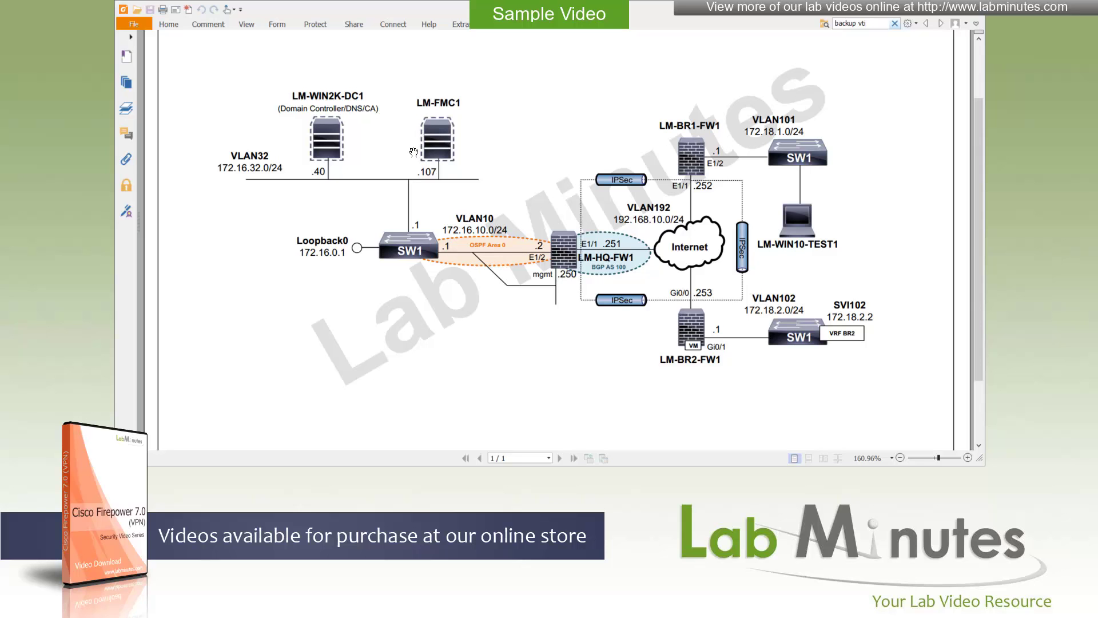
pyautogui.moveTo(441, 159)
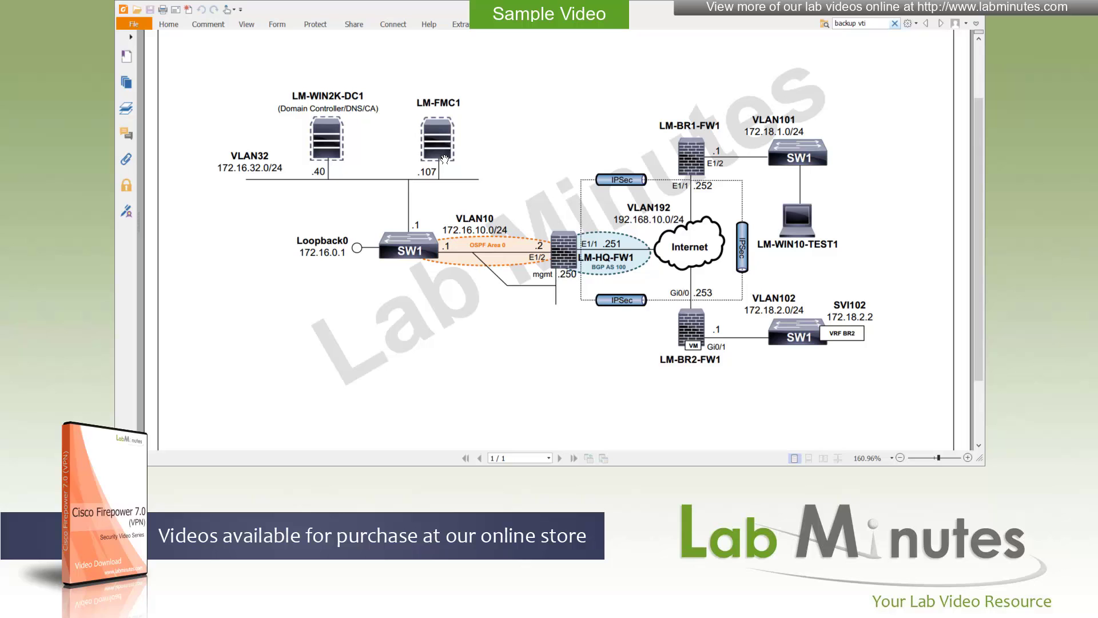
pyautogui.moveTo(378, 168)
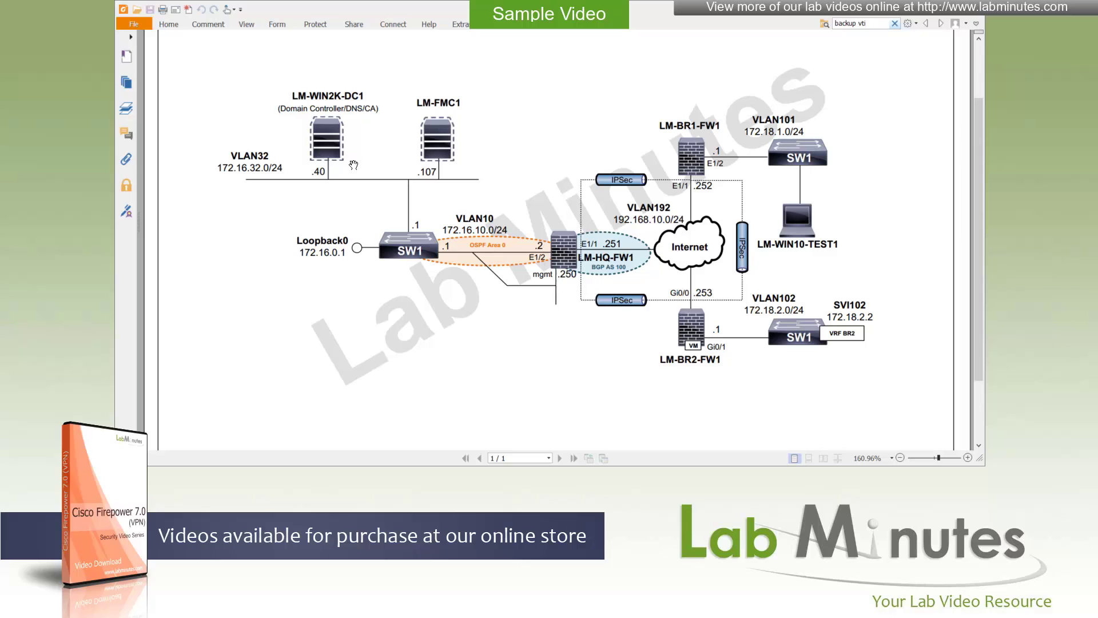
pyautogui.moveTo(338, 168)
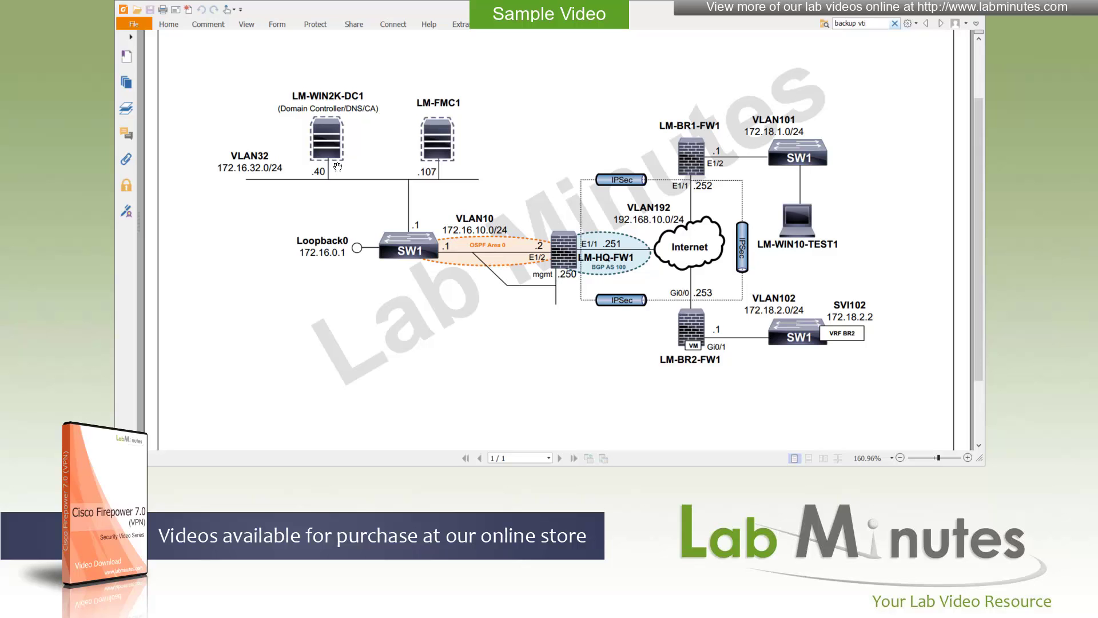
pyautogui.moveTo(350, 171)
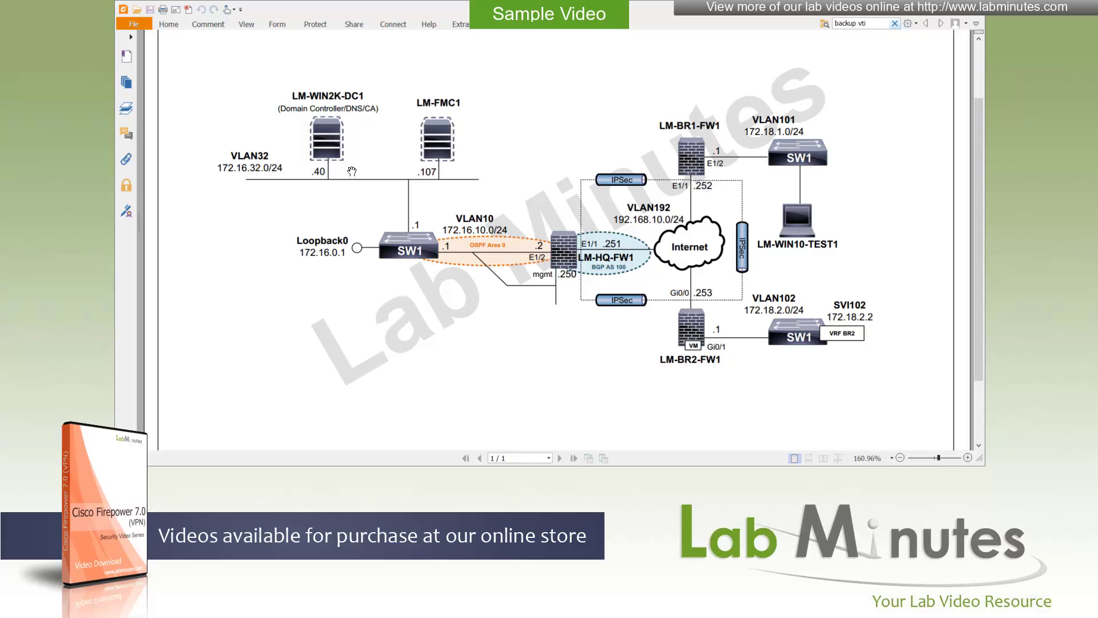
pyautogui.moveTo(413, 254)
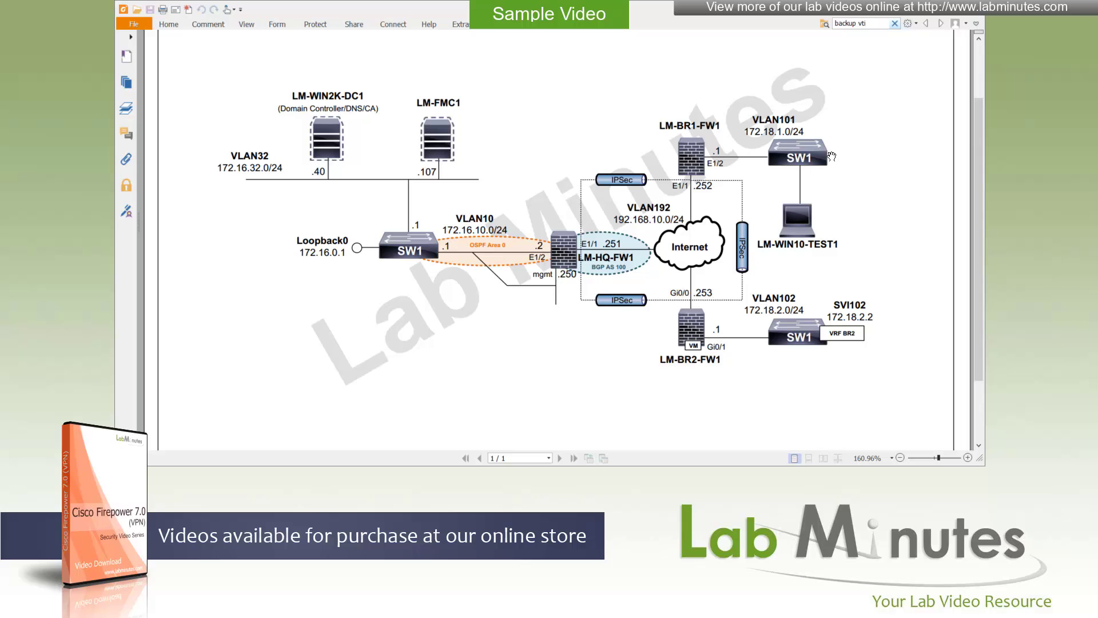
pyautogui.moveTo(793, 257)
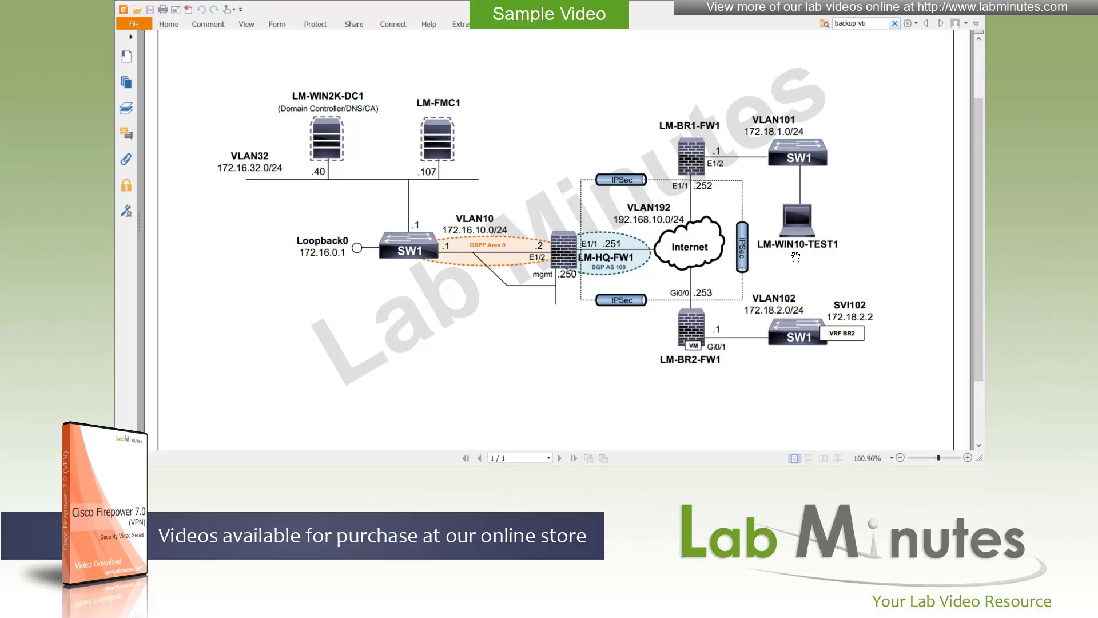
pyautogui.moveTo(796, 194)
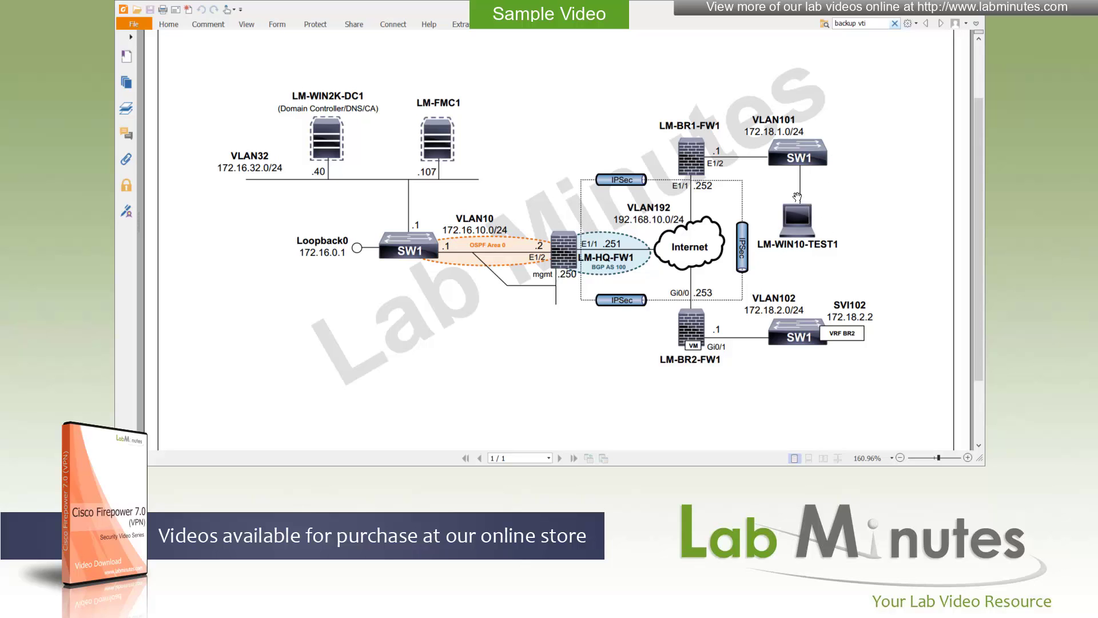
pyautogui.moveTo(784, 184)
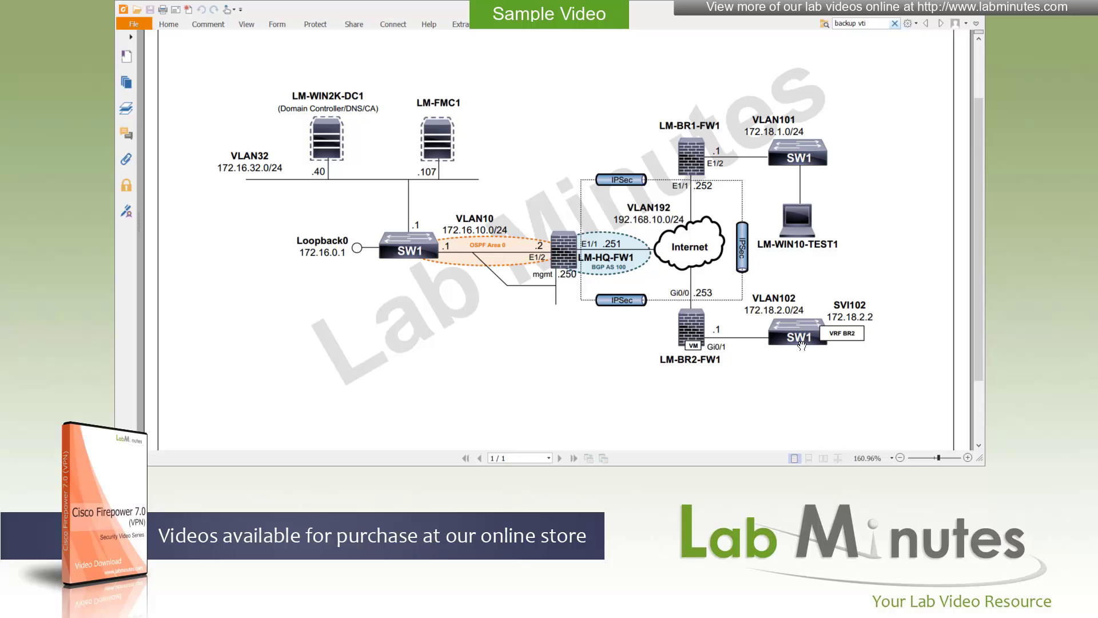
pyautogui.moveTo(844, 322)
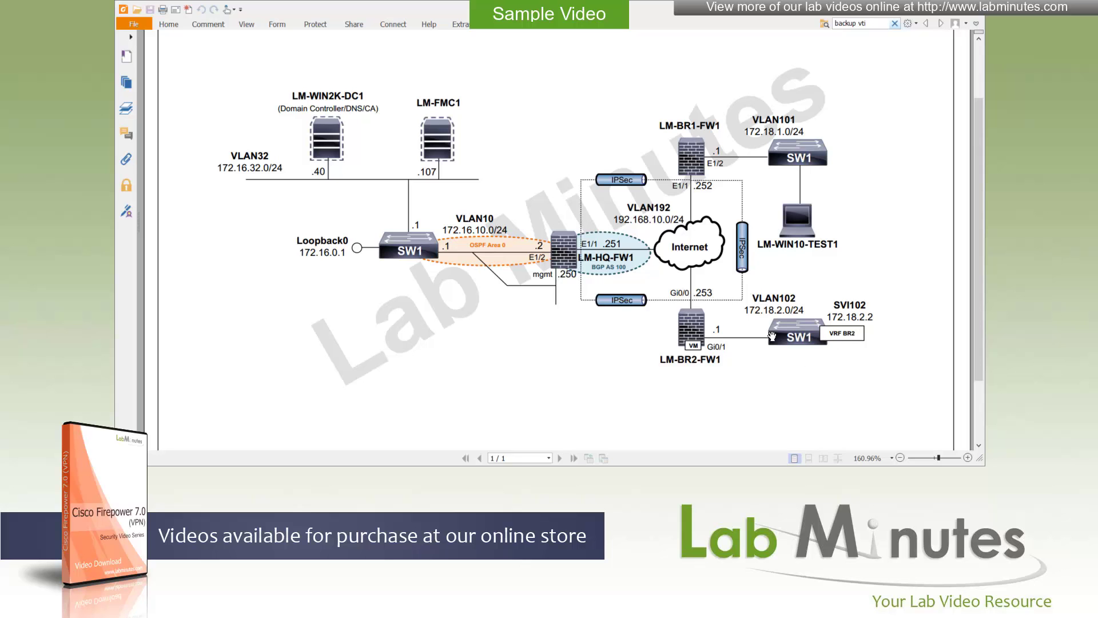
pyautogui.moveTo(831, 349)
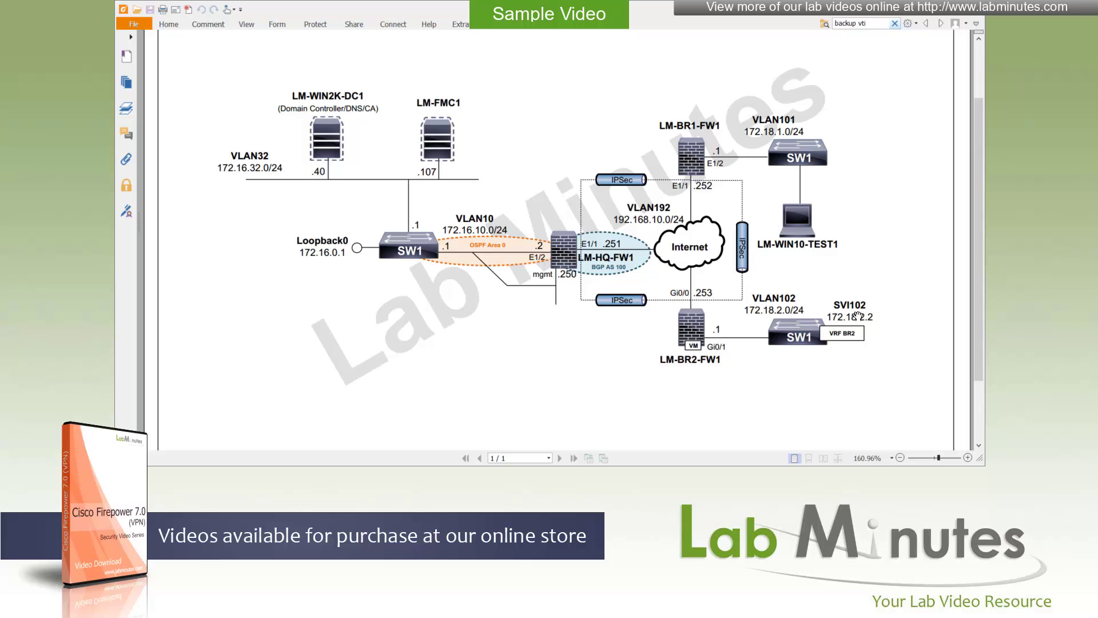
pyautogui.moveTo(829, 329)
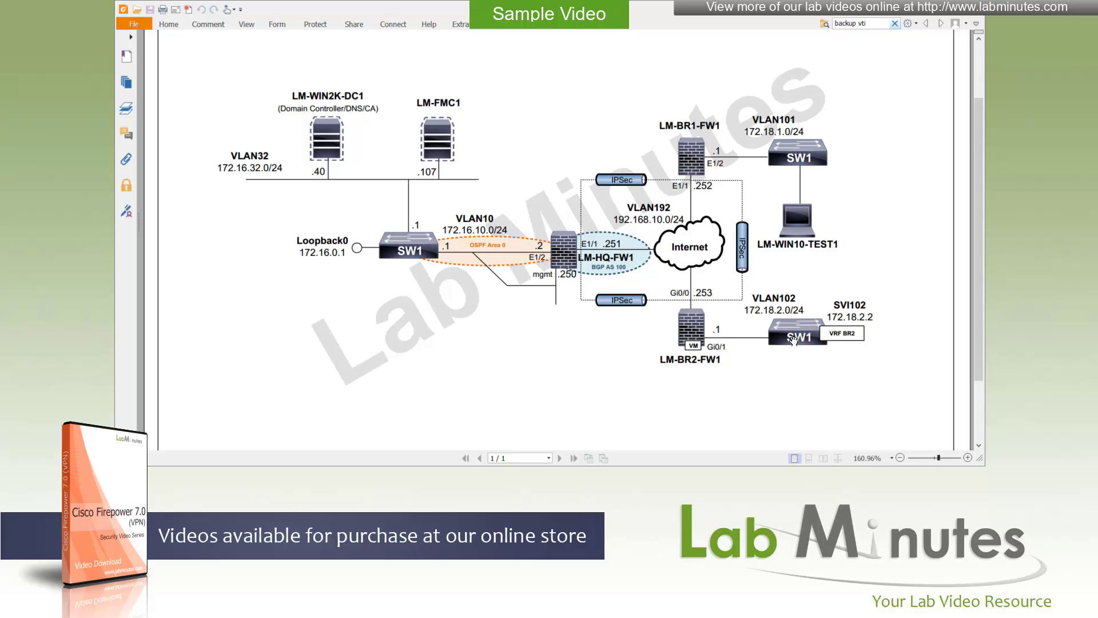
pyautogui.moveTo(798, 344)
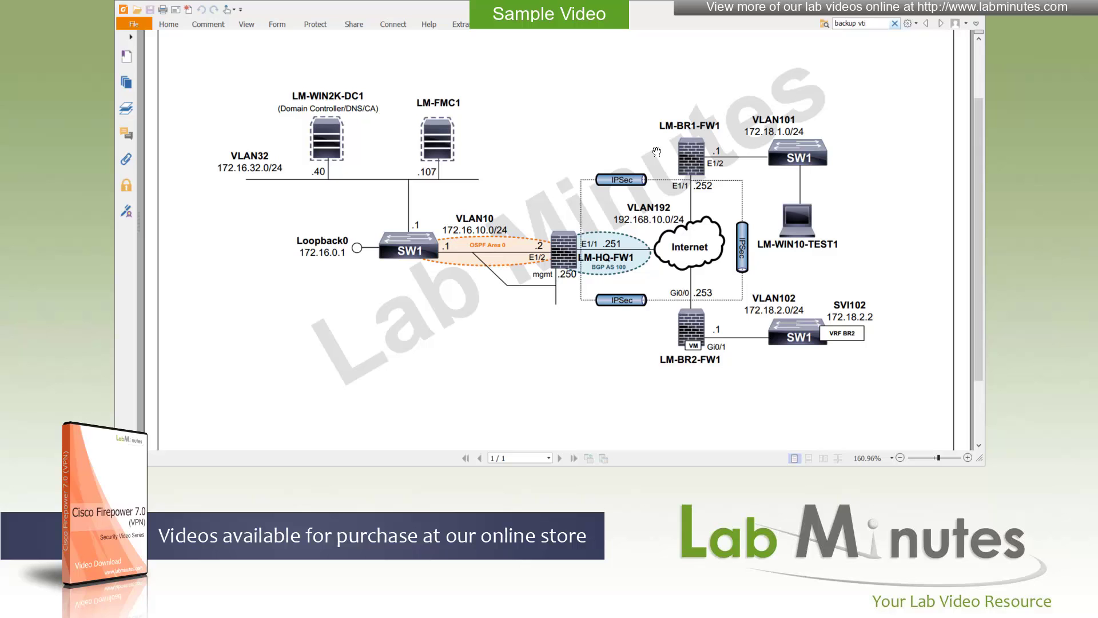
pyautogui.moveTo(768, 144)
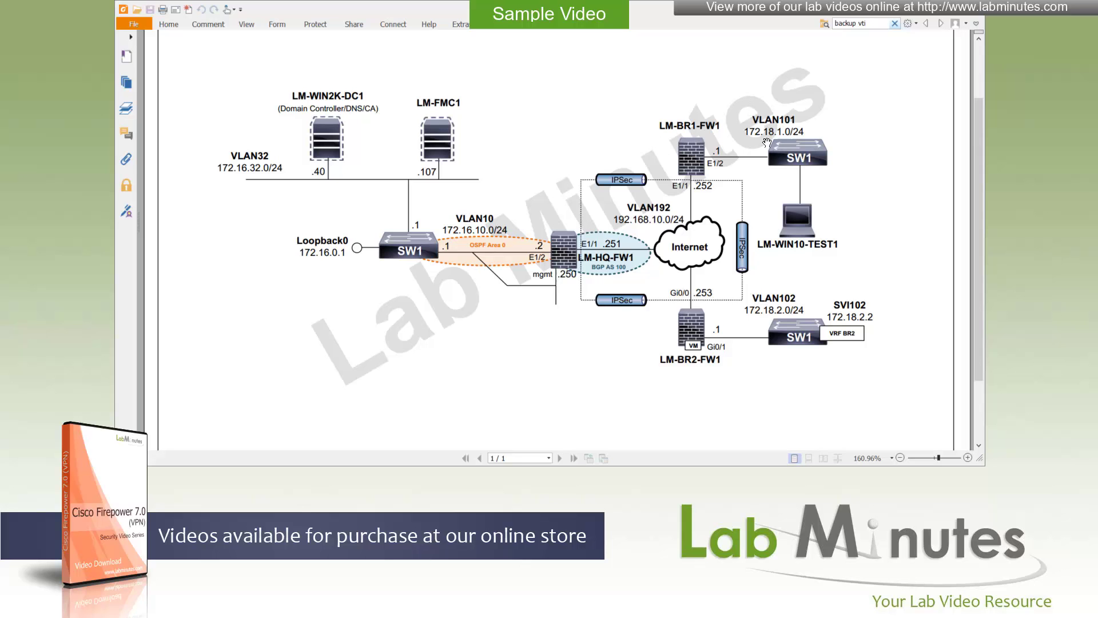
pyautogui.moveTo(702, 171)
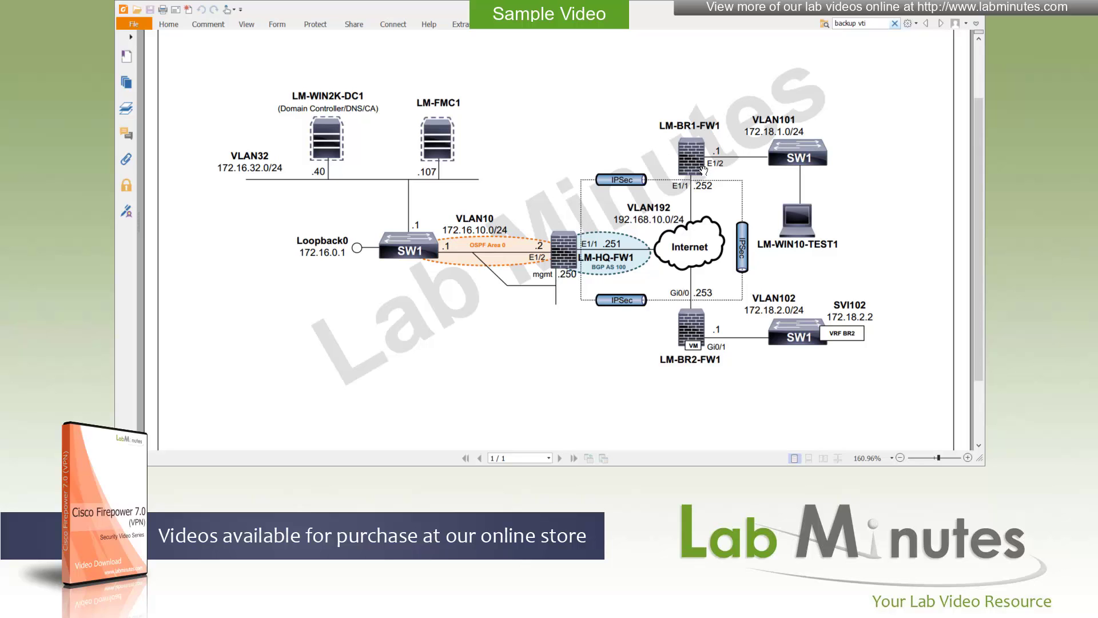
pyautogui.moveTo(795, 145)
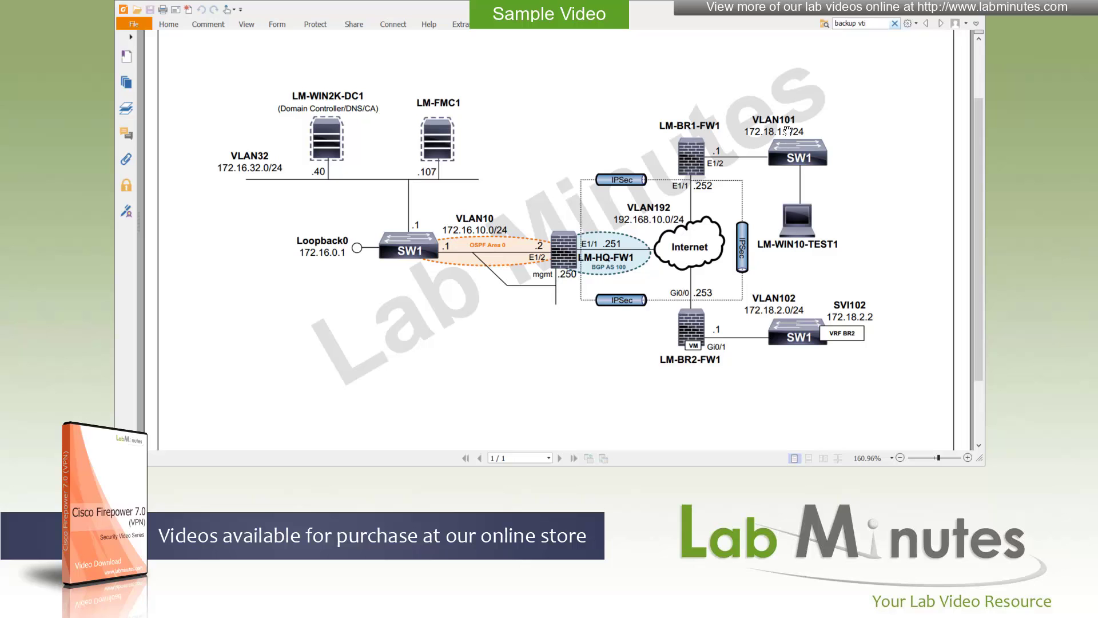
pyautogui.moveTo(805, 156)
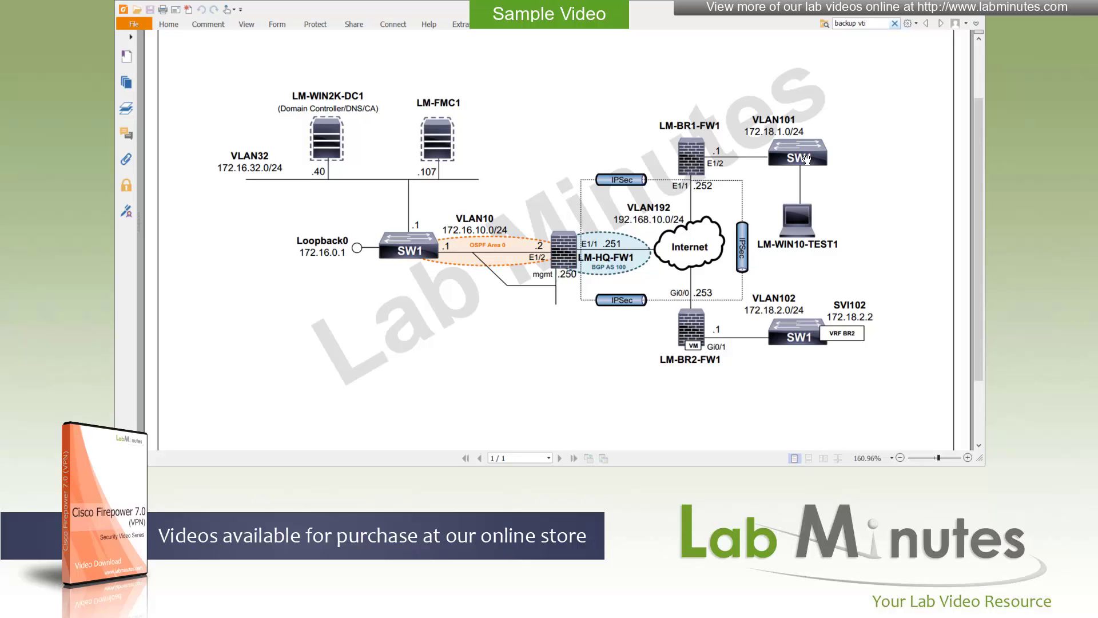
pyautogui.moveTo(745, 151)
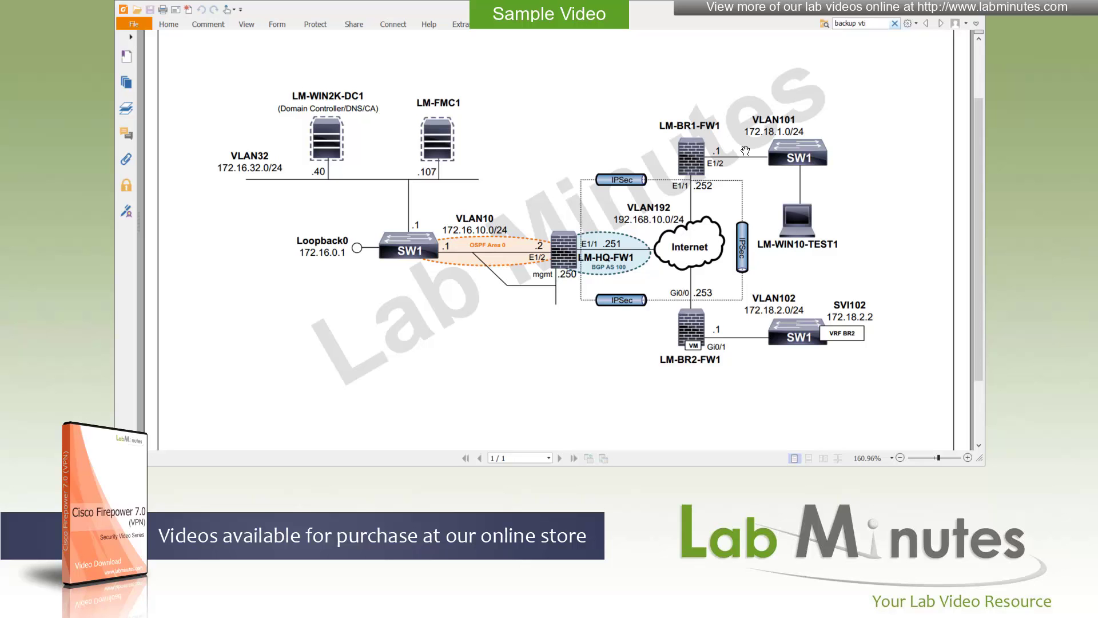
pyautogui.moveTo(759, 149)
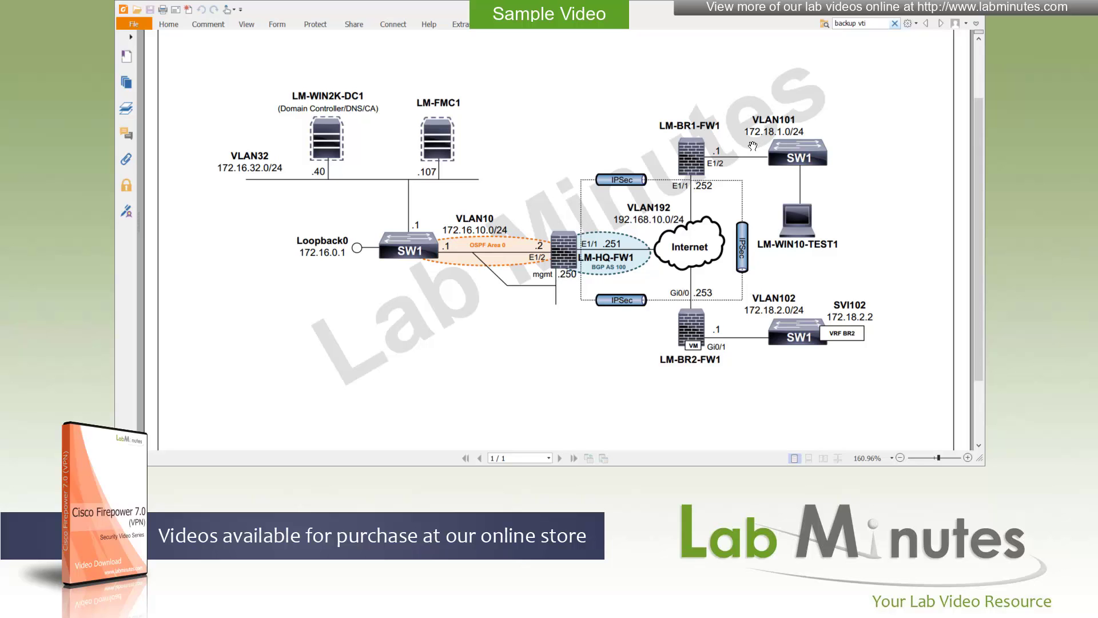
pyautogui.moveTo(344, 190)
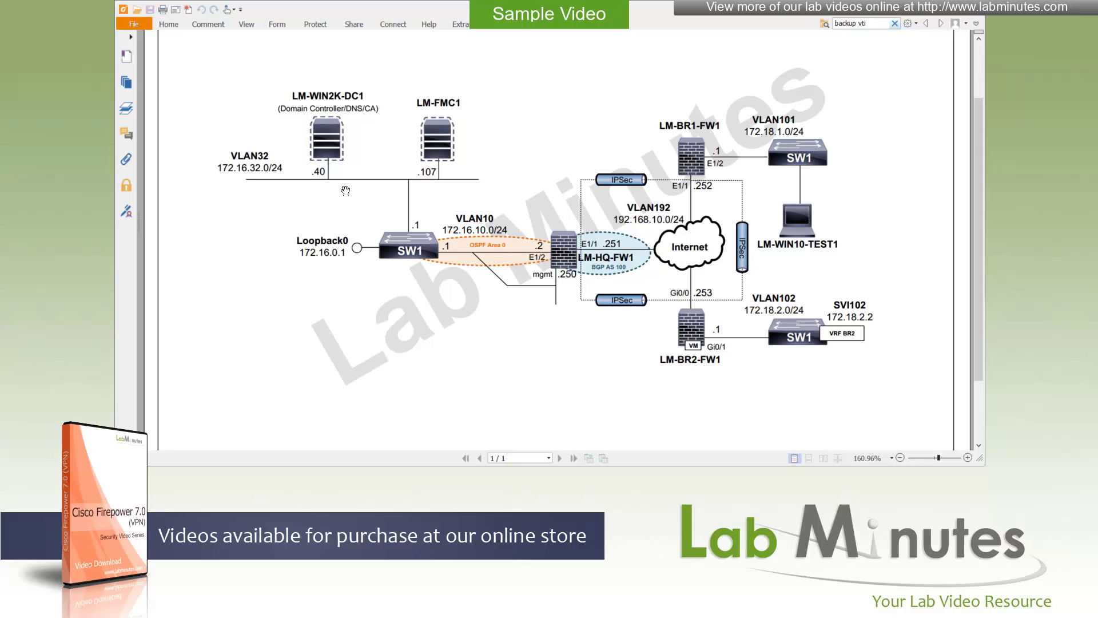
pyautogui.moveTo(215, 154)
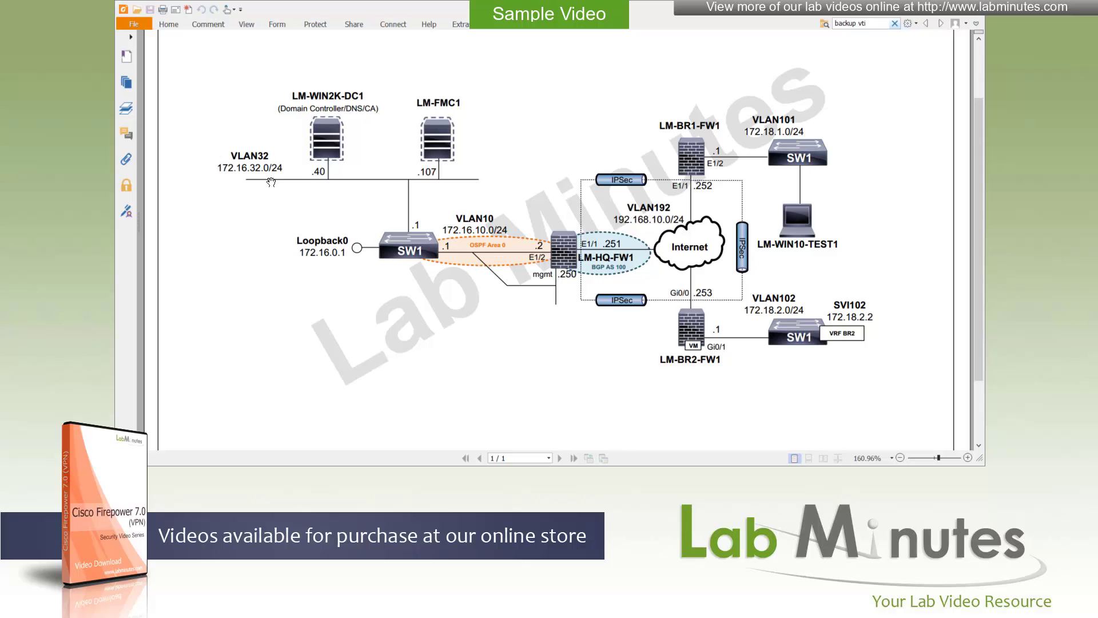
pyautogui.moveTo(768, 156)
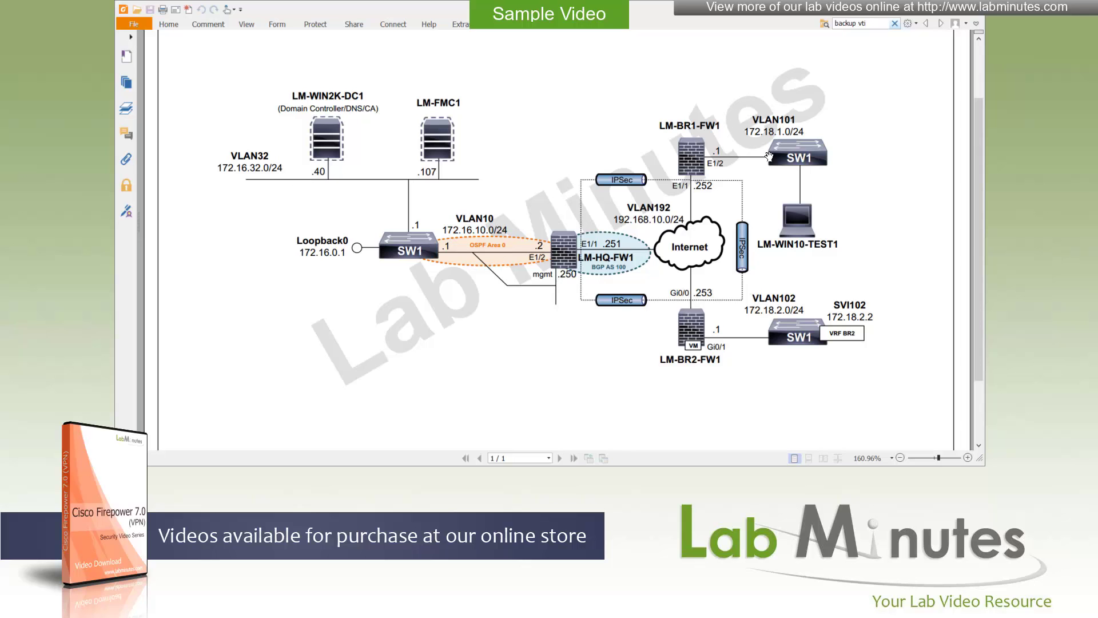
pyautogui.moveTo(228, 183)
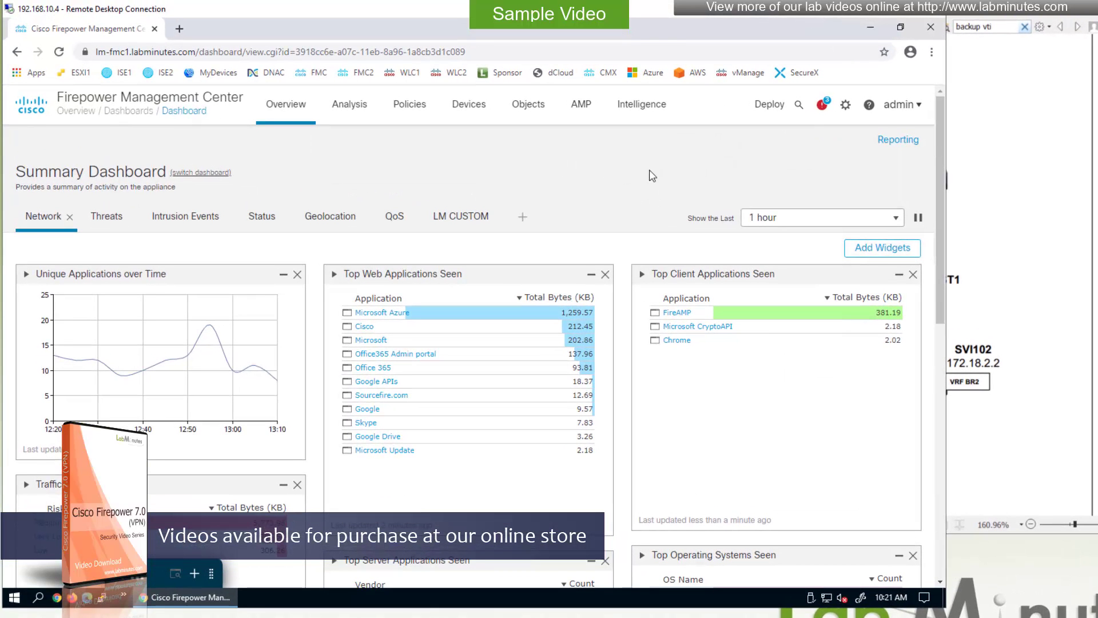
pyautogui.moveTo(790, 162)
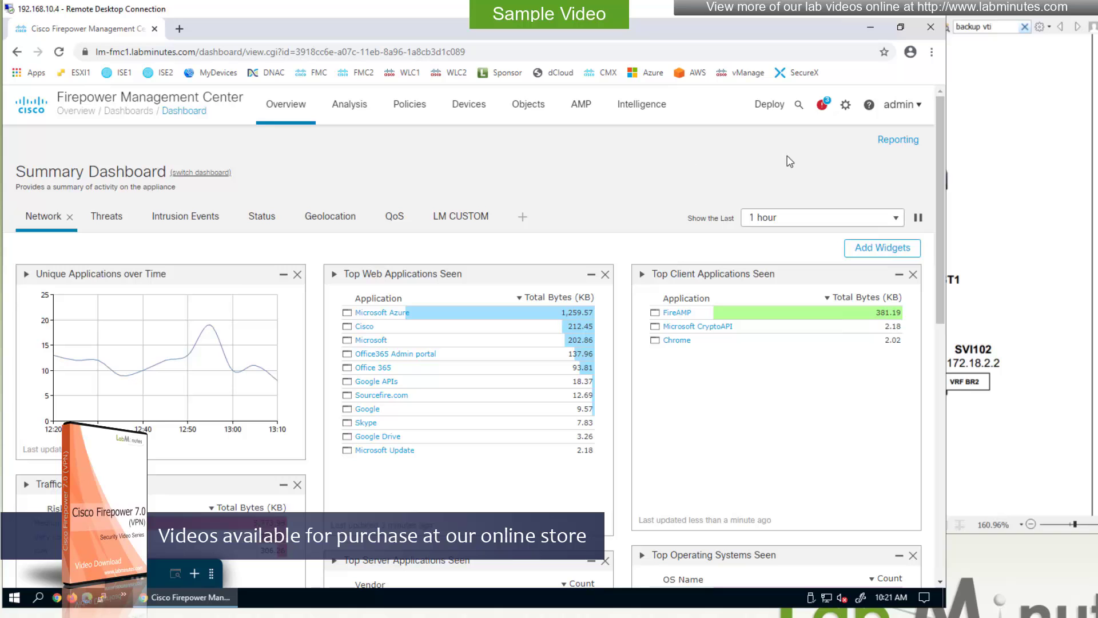
pyautogui.moveTo(799, 169)
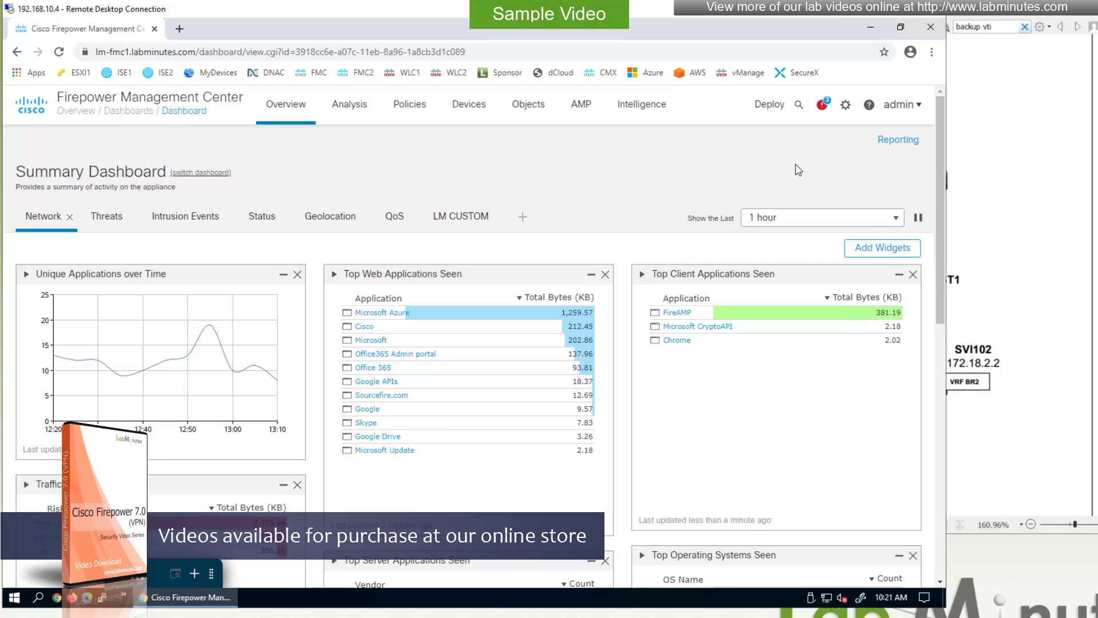
pyautogui.moveTo(845, 104)
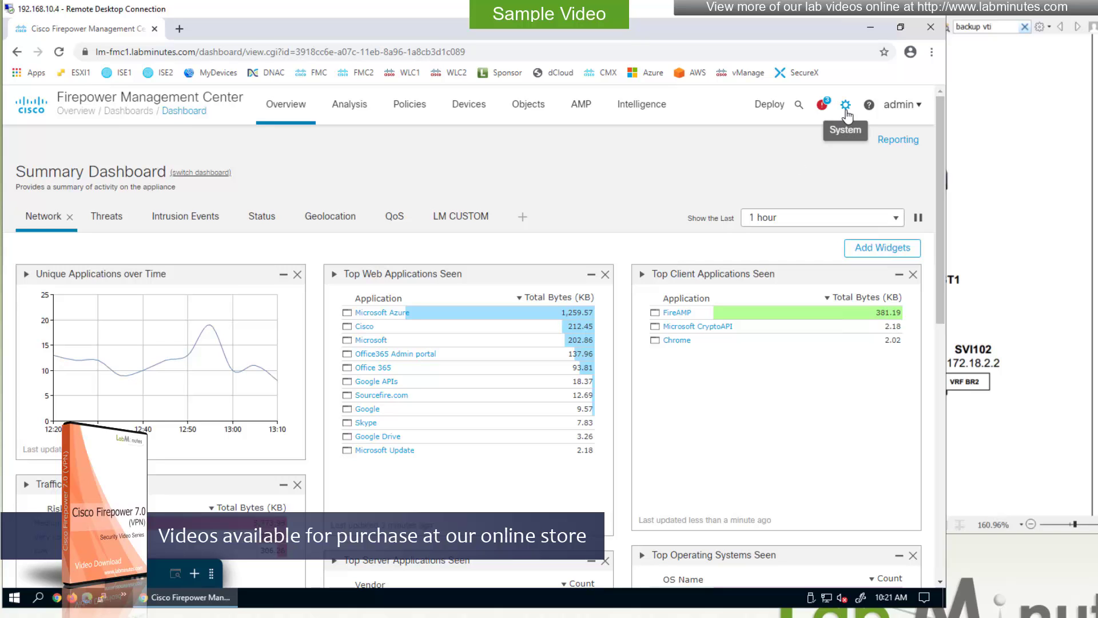
pyautogui.moveTo(622, 174)
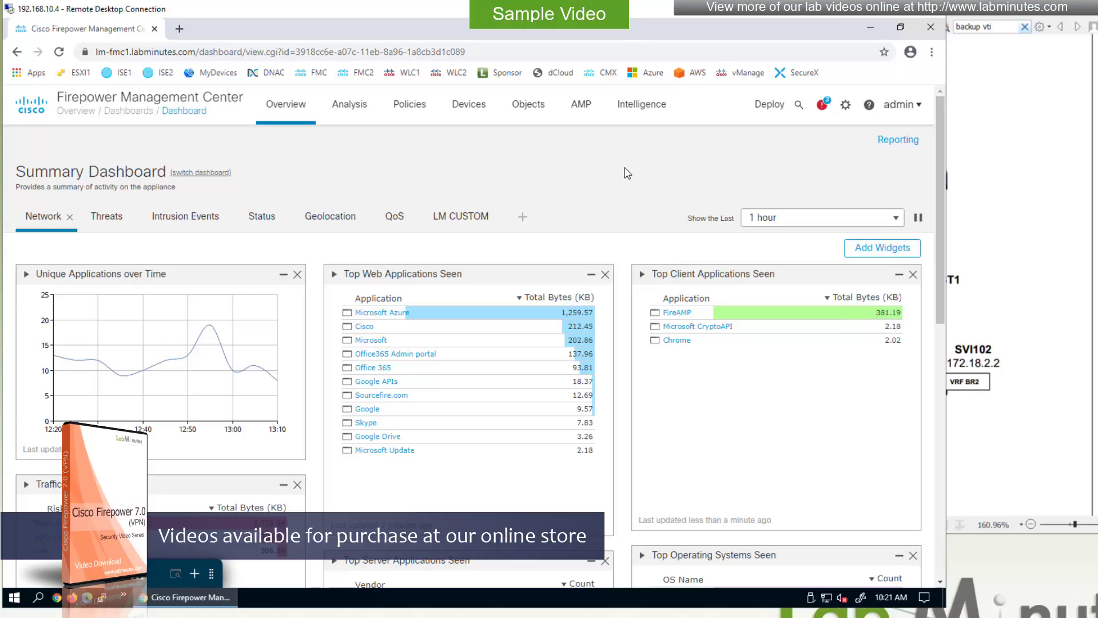
pyautogui.moveTo(798, 175)
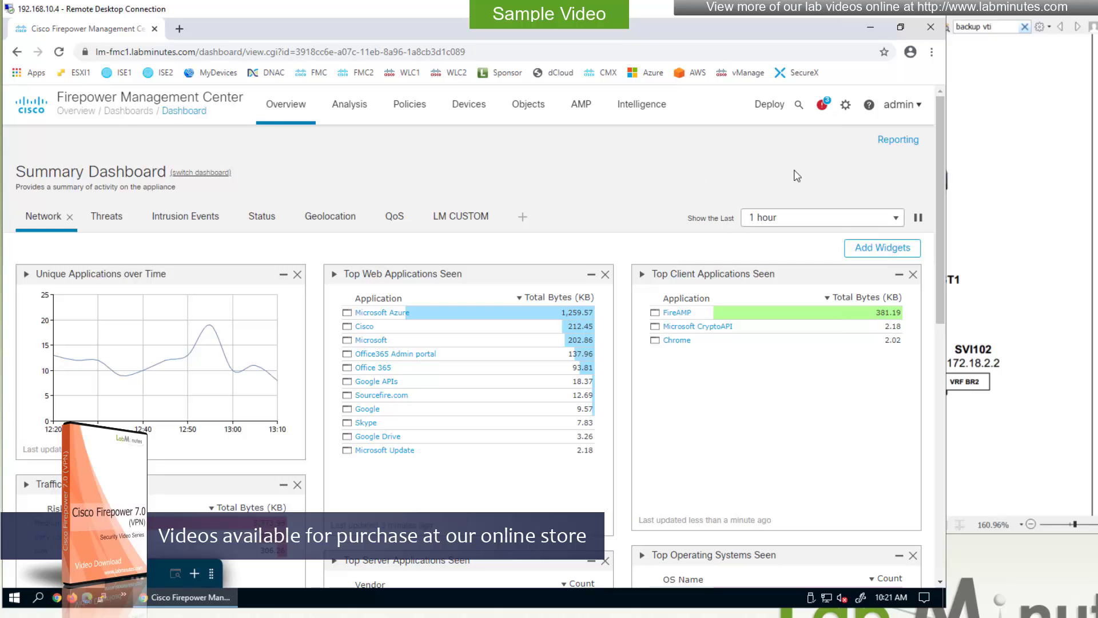
# - Open Smart Licenses from the System gear menu to view license status
pyautogui.click(846, 104)
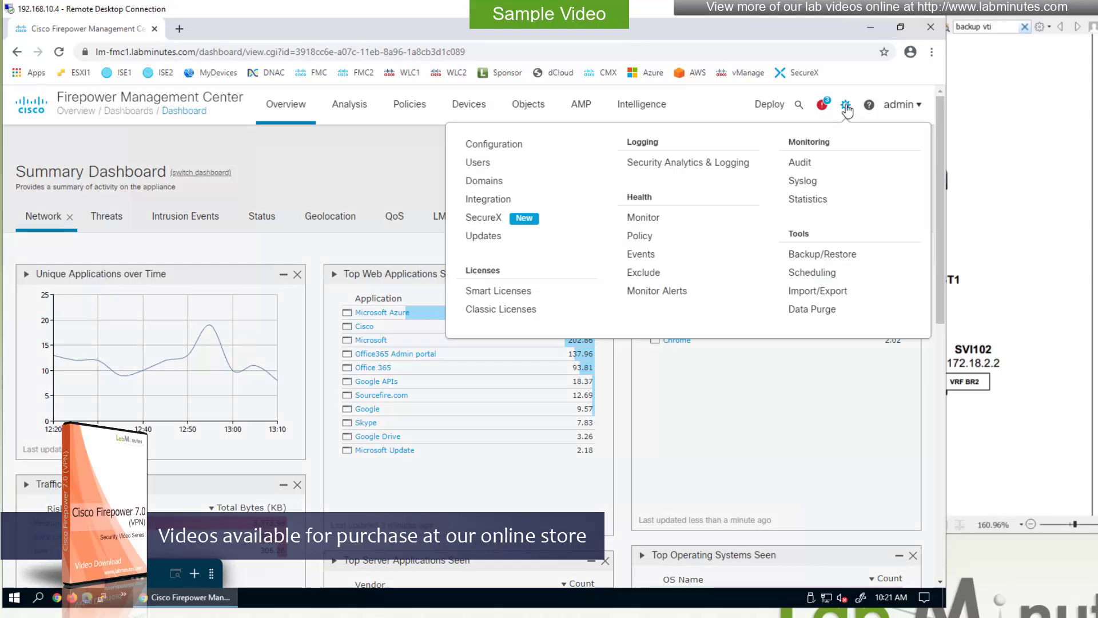
pyautogui.moveTo(478, 162)
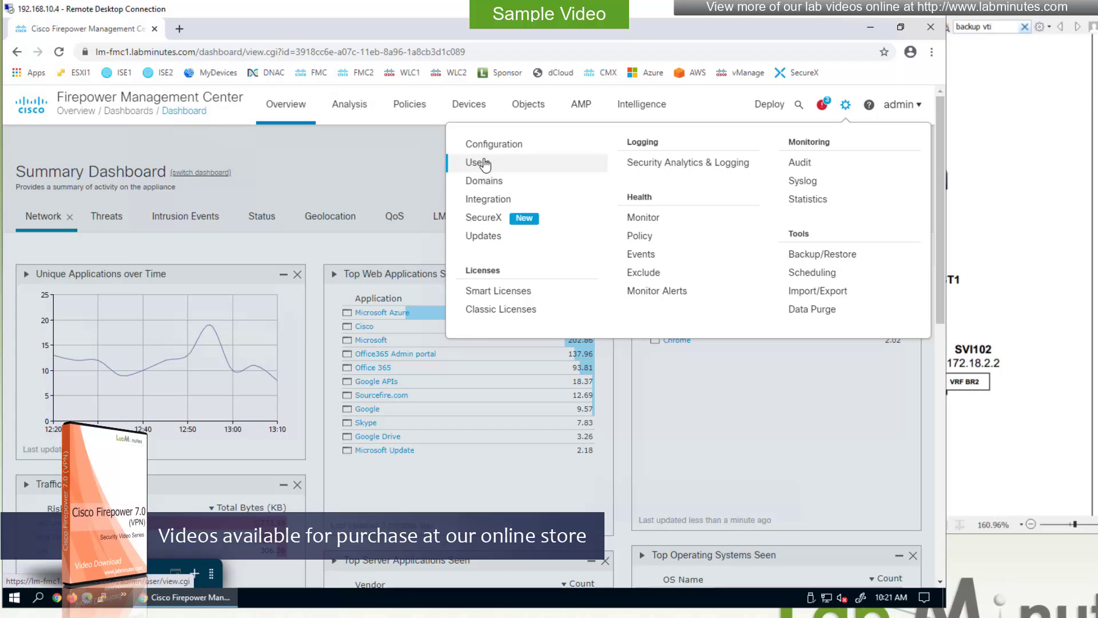
pyautogui.moveTo(498, 290)
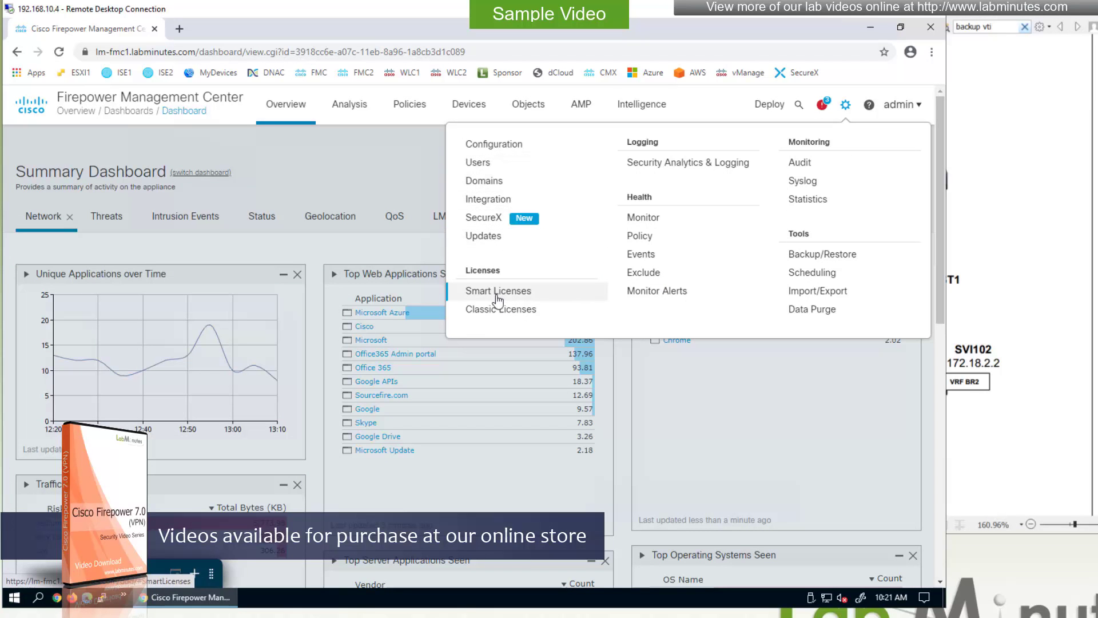
pyautogui.click(499, 291)
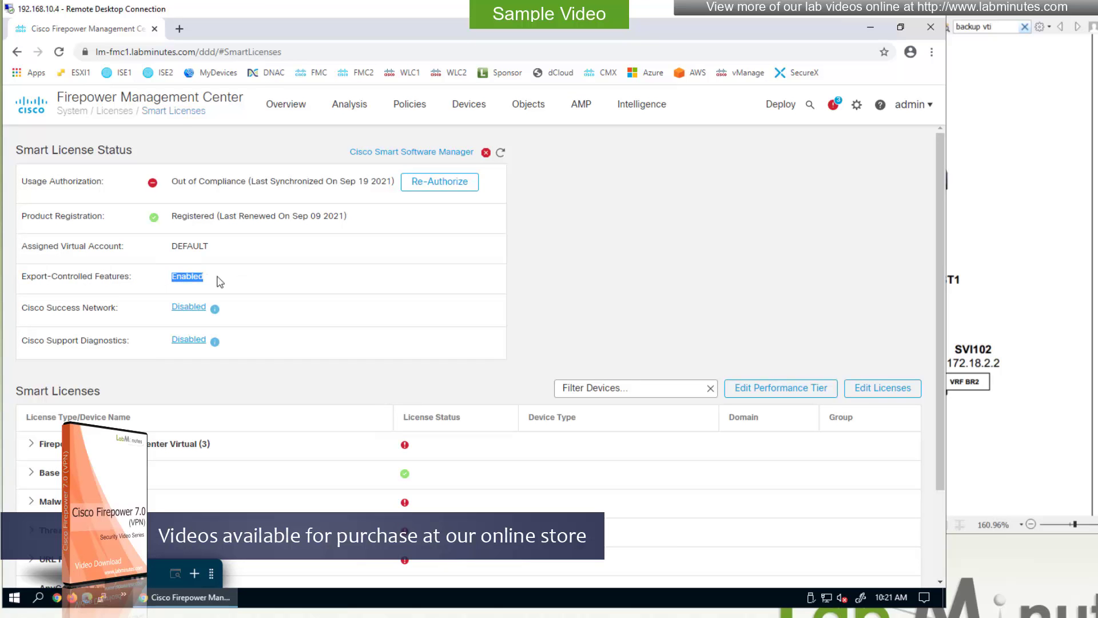
pyautogui.moveTo(240, 274)
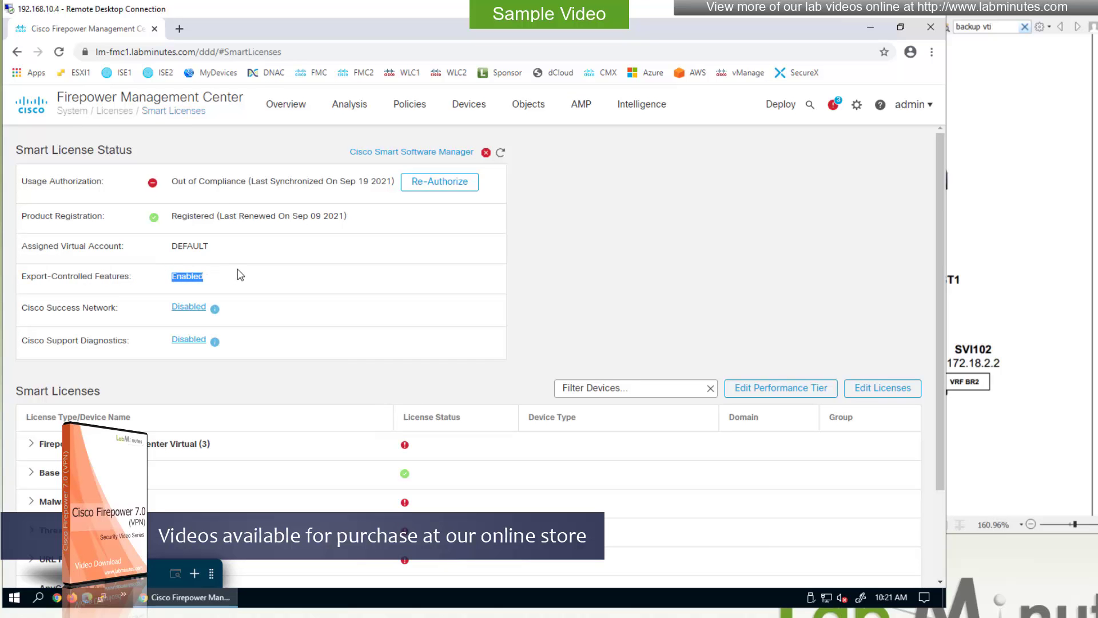
pyautogui.moveTo(283, 291)
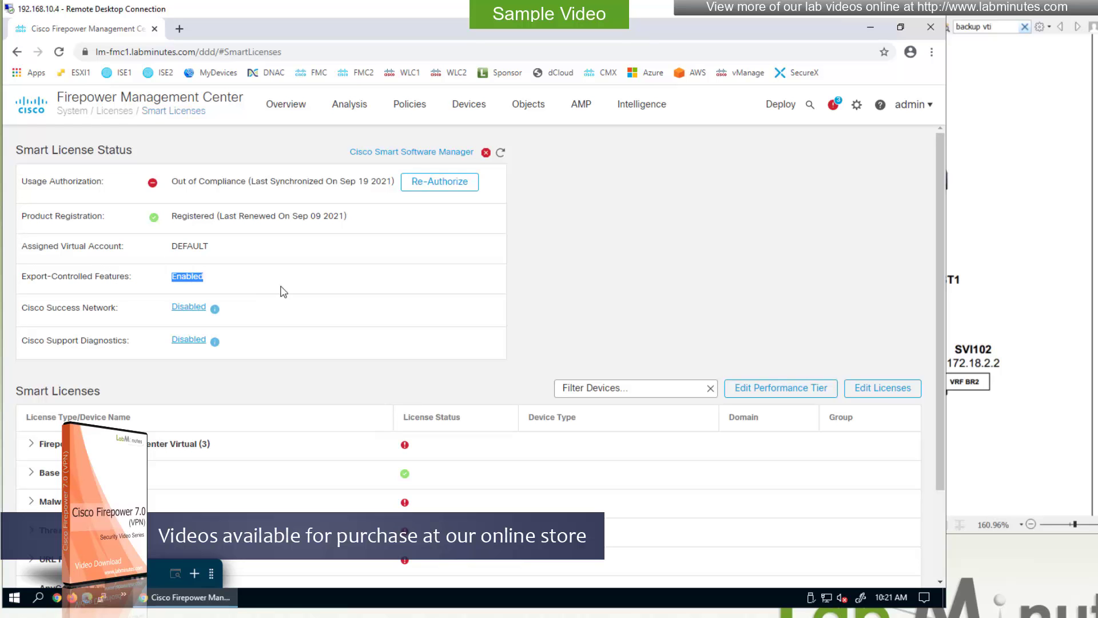
pyautogui.moveTo(288, 288)
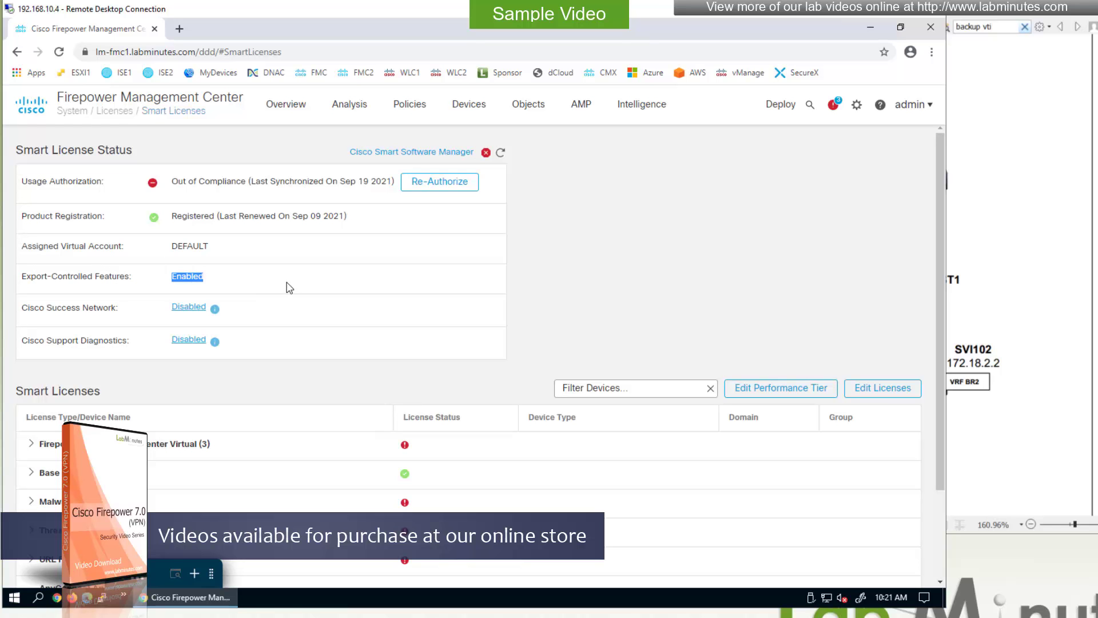
pyautogui.moveTo(324, 292)
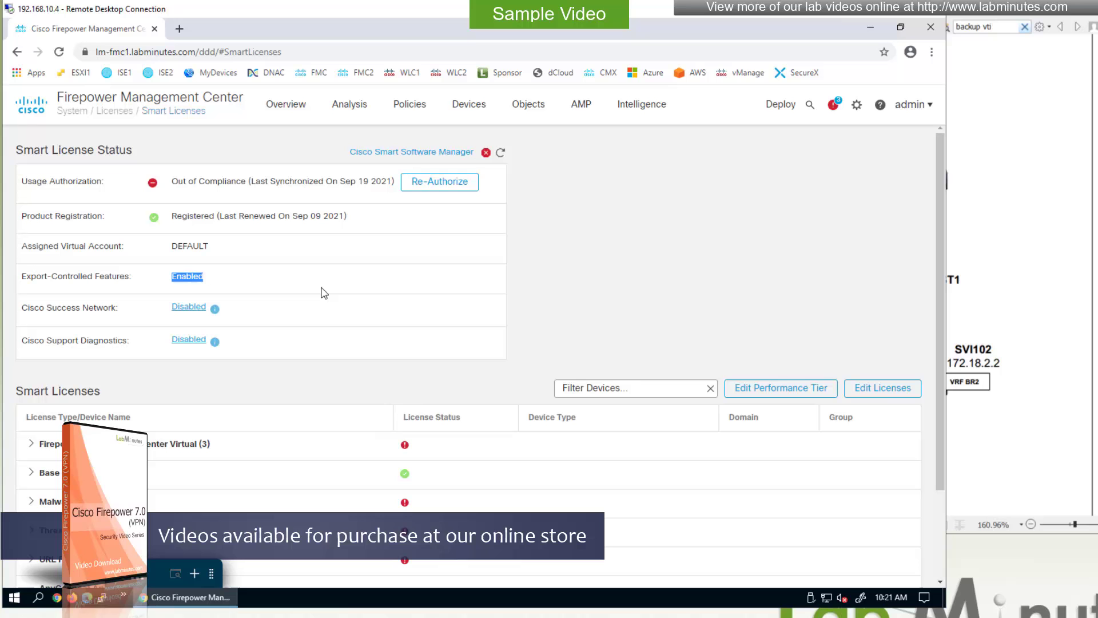
pyautogui.moveTo(350, 297)
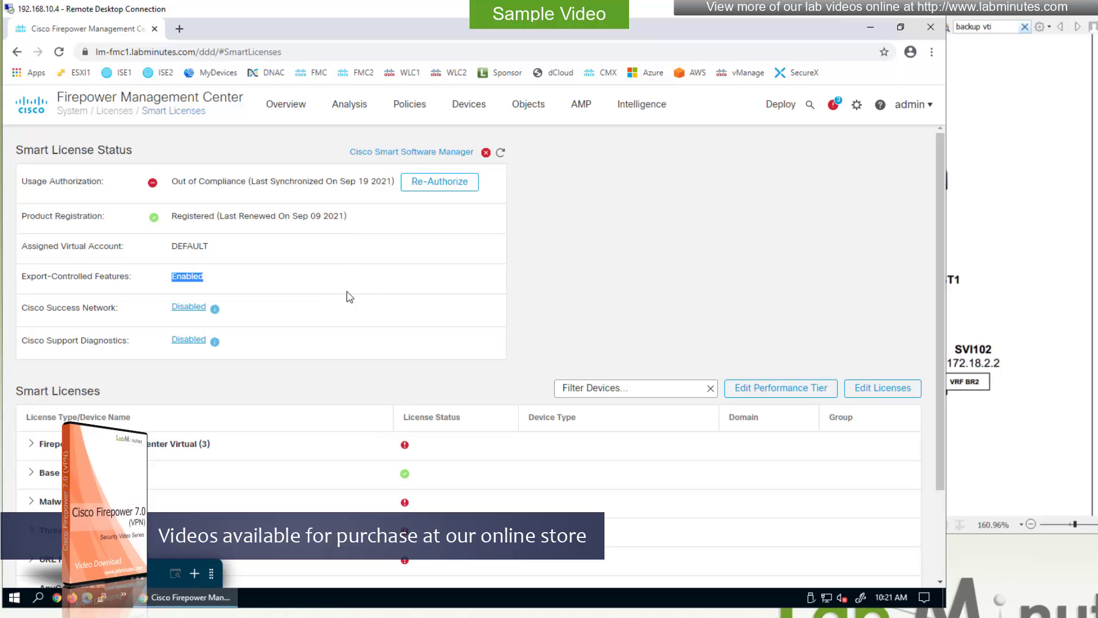
pyautogui.moveTo(333, 281)
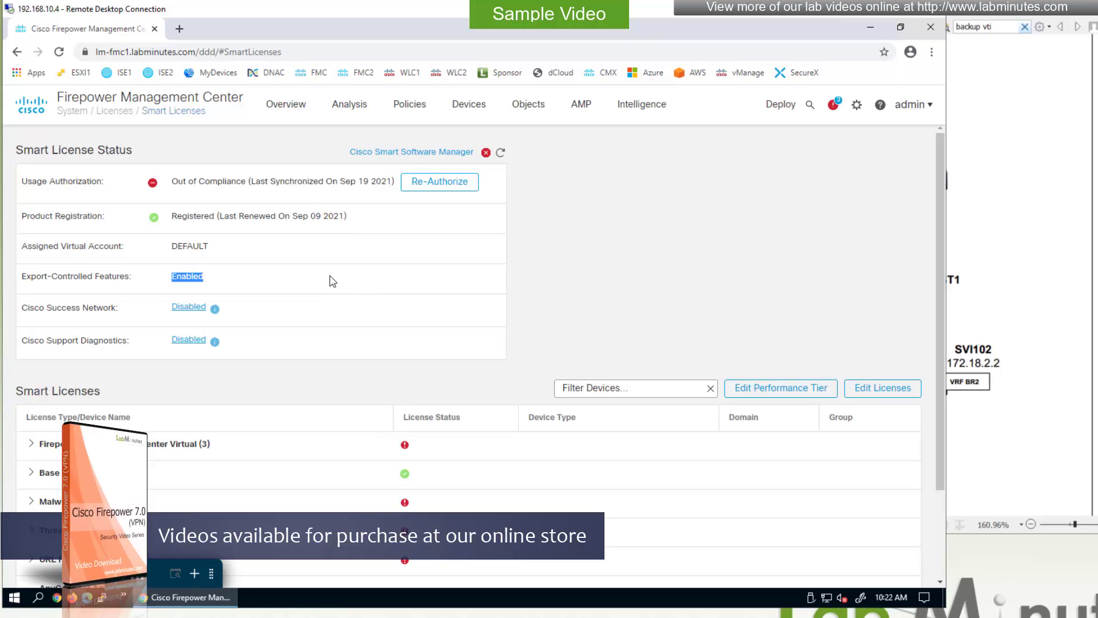
pyautogui.moveTo(340, 290)
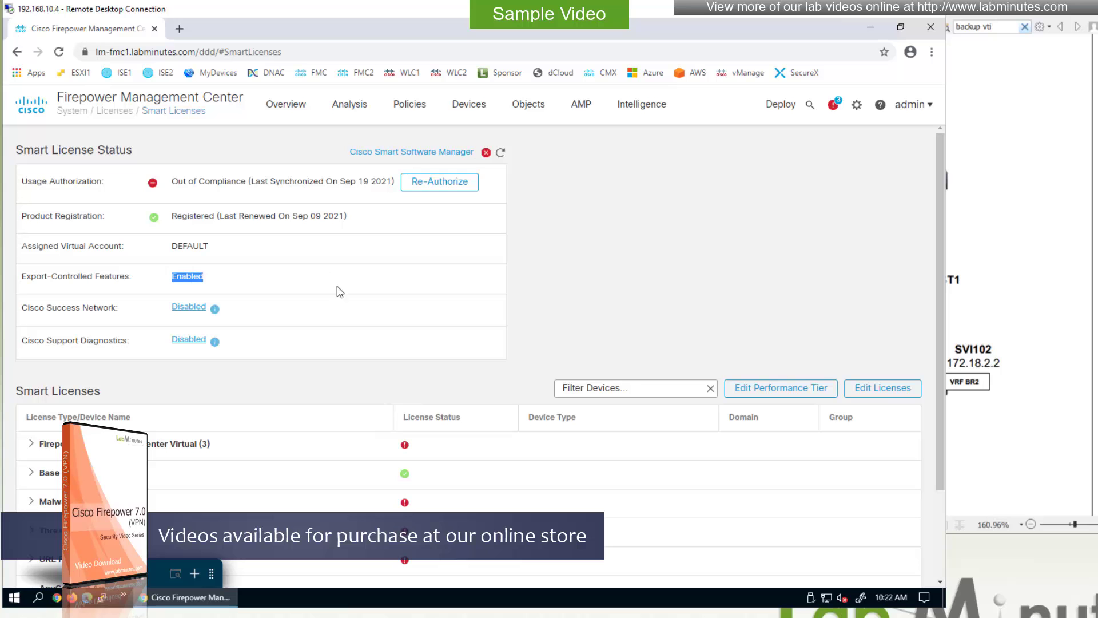
pyautogui.moveTo(134, 288)
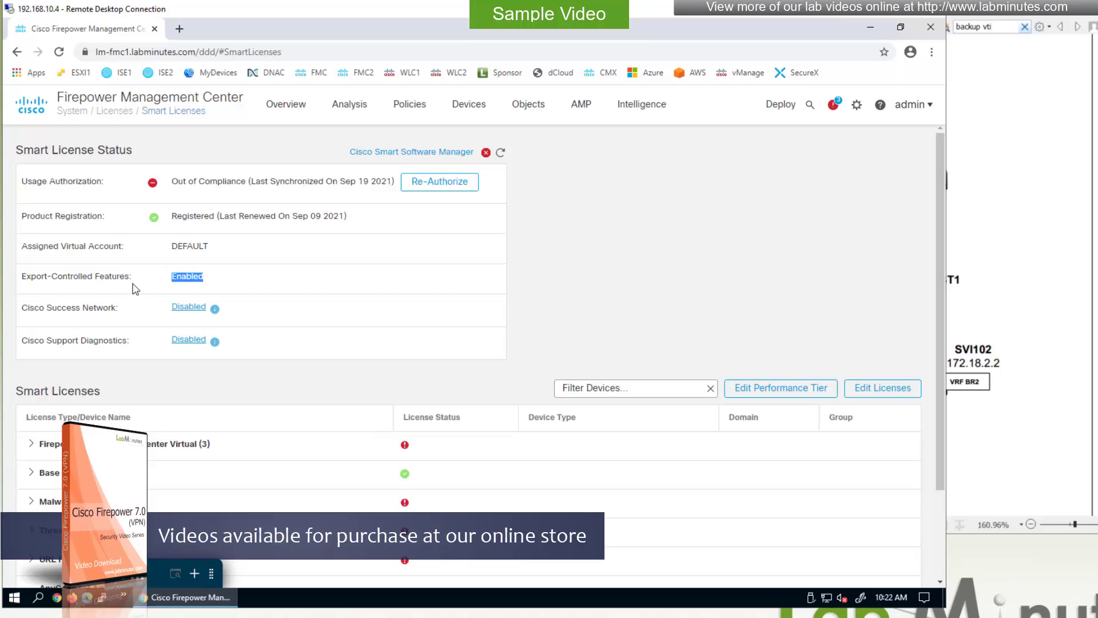
pyautogui.moveTo(247, 281)
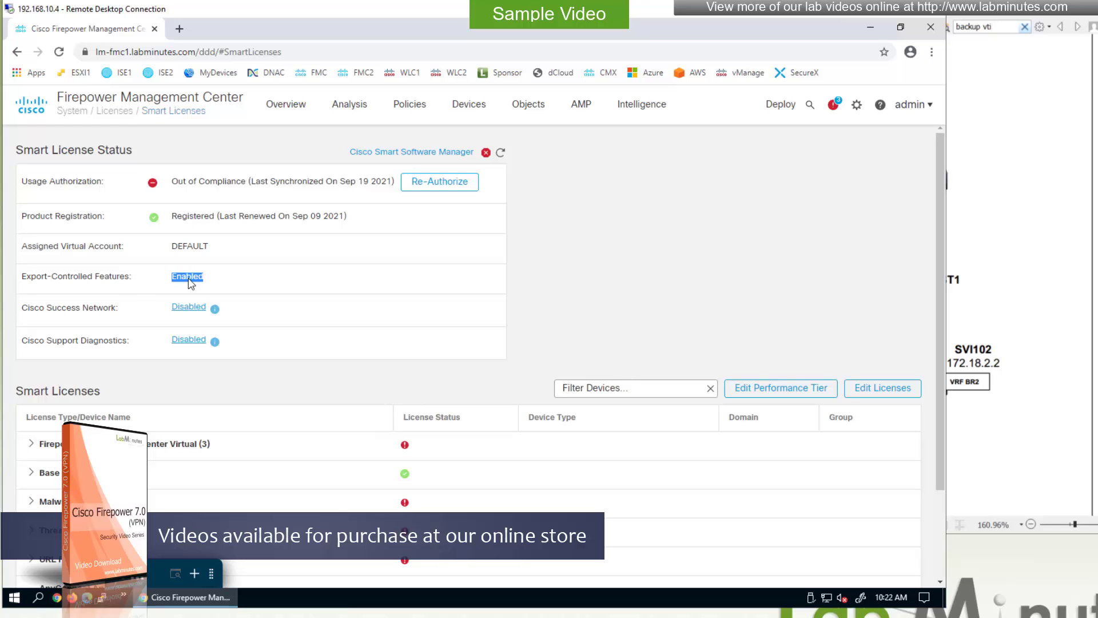
pyautogui.moveTo(408, 280)
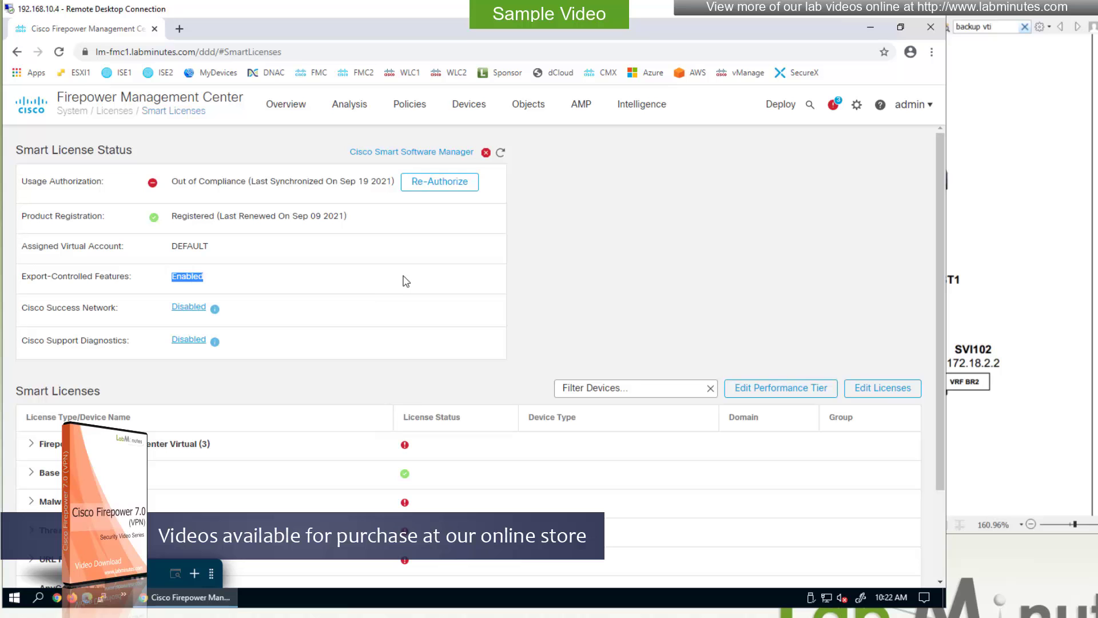
pyautogui.moveTo(375, 225)
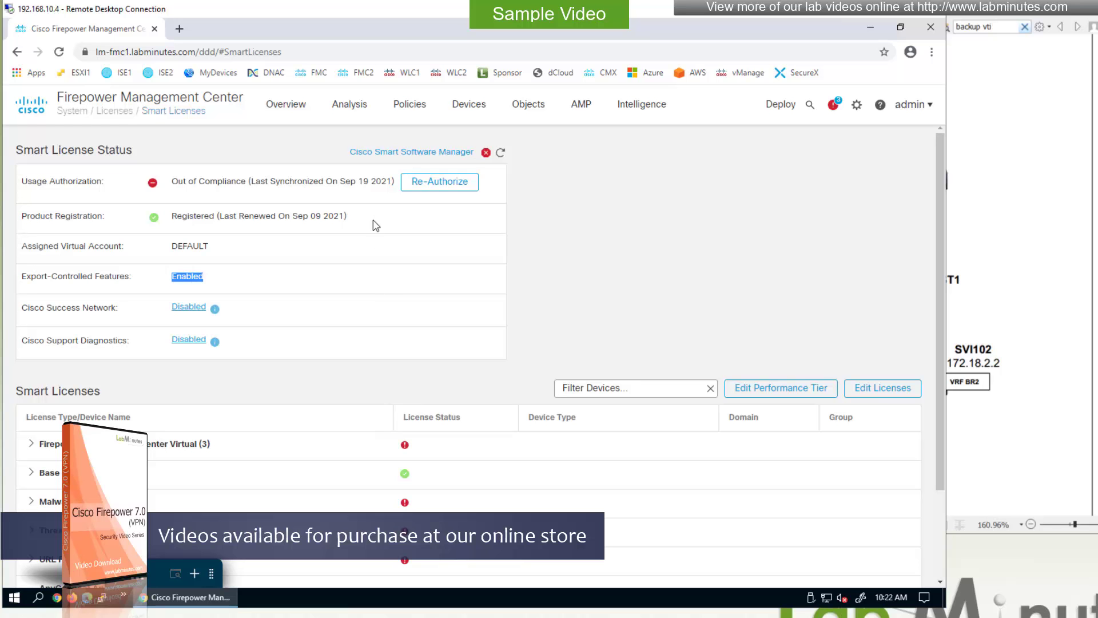
pyautogui.moveTo(480, 249)
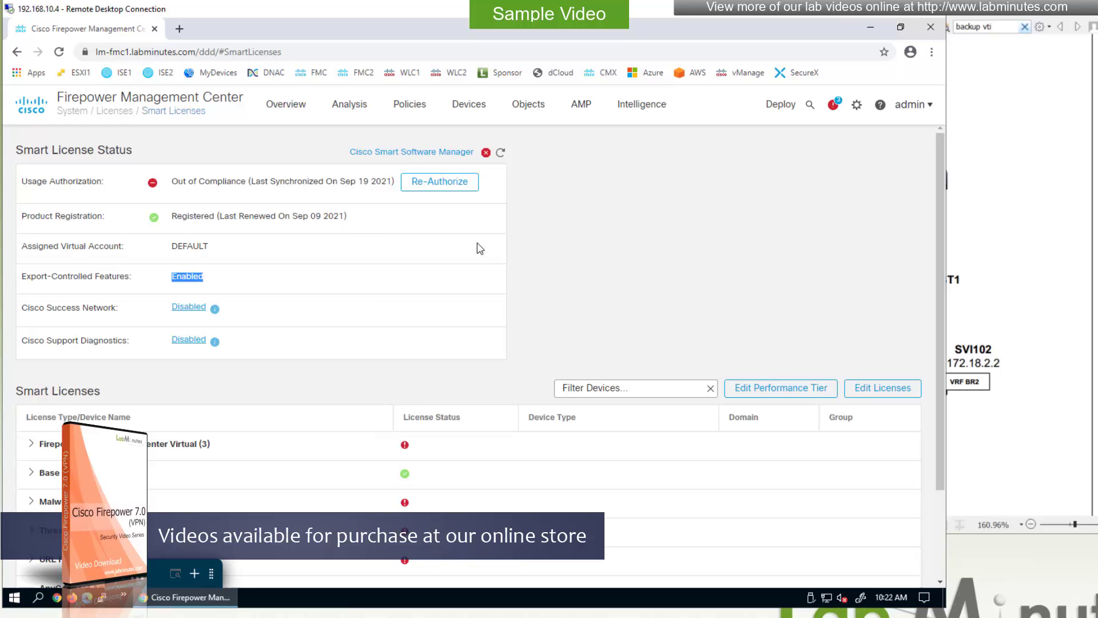
pyautogui.moveTo(168, 281)
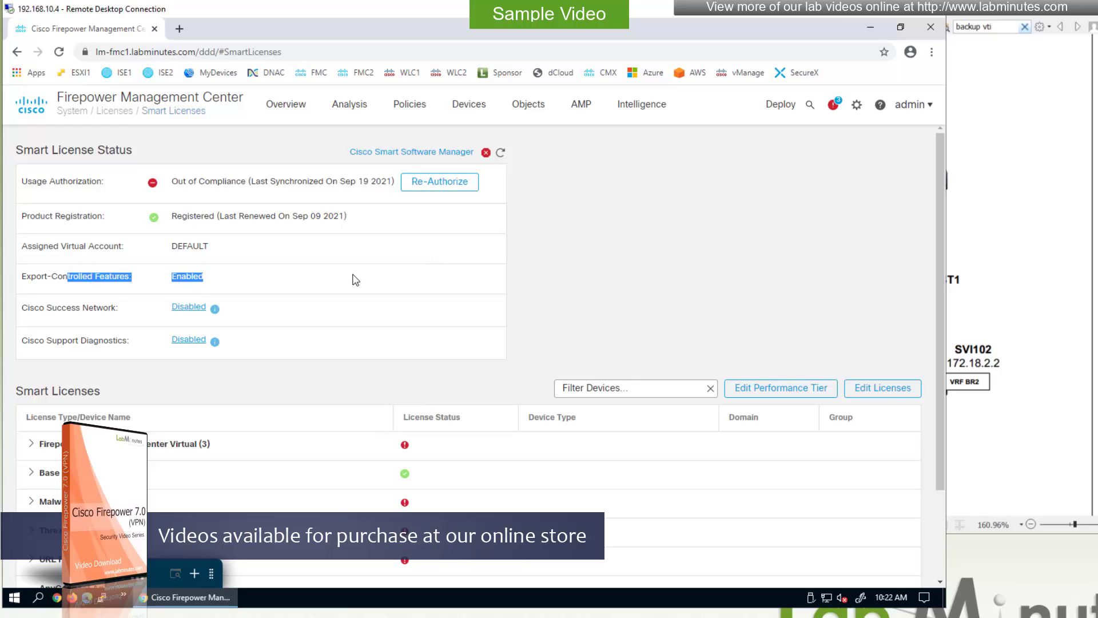
pyautogui.moveTo(384, 271)
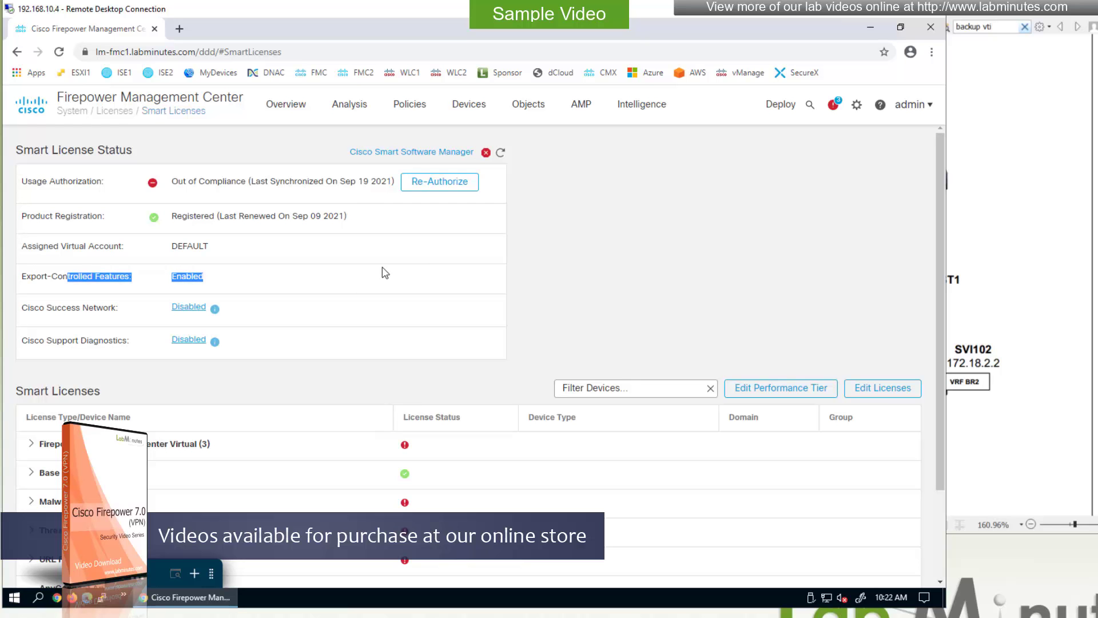
pyautogui.moveTo(409, 273)
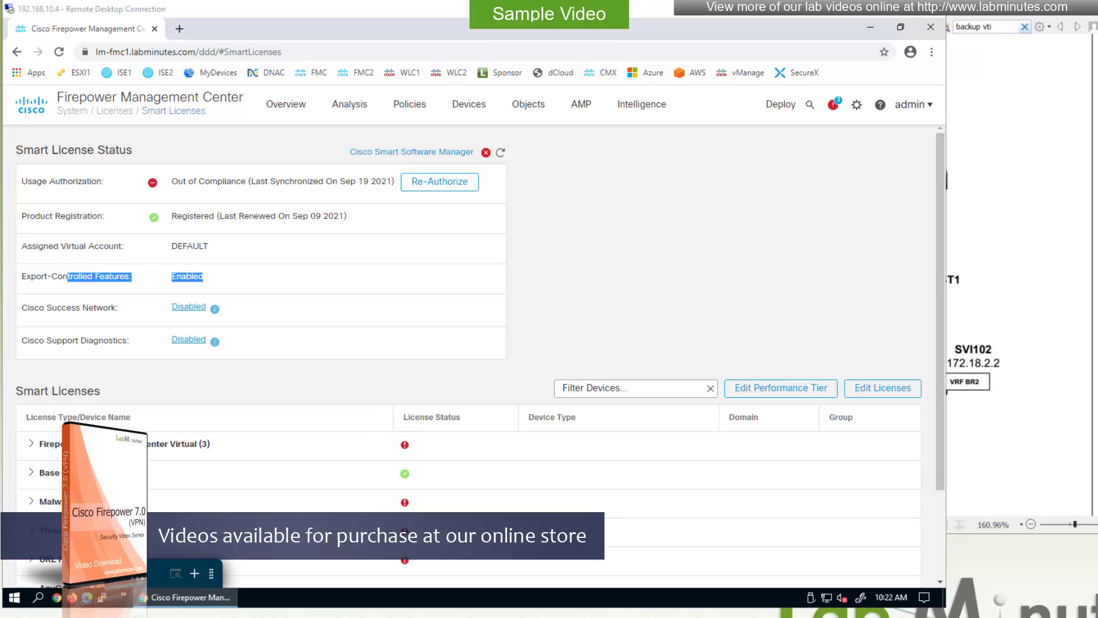
# - After confirming Export-Controlled Features reads Enabled, go to Objects in the top menu
pyautogui.click(528, 103)
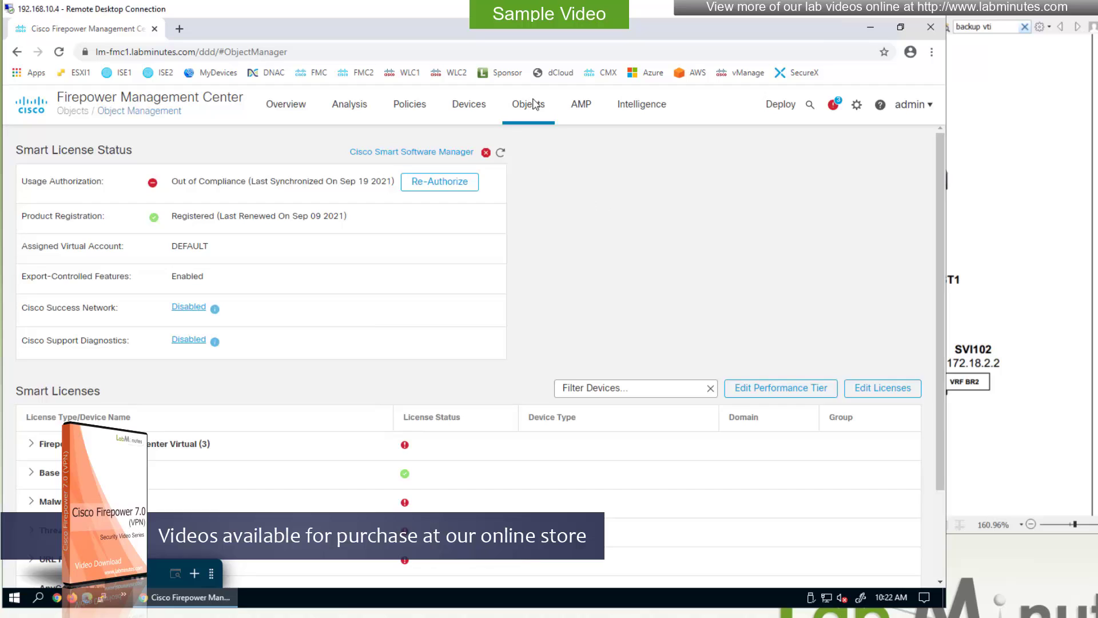
# - Open Objects > Object Management, listing network objects like any, any-ipv4 and GP_HQ_USER_NET
pyautogui.click(528, 103)
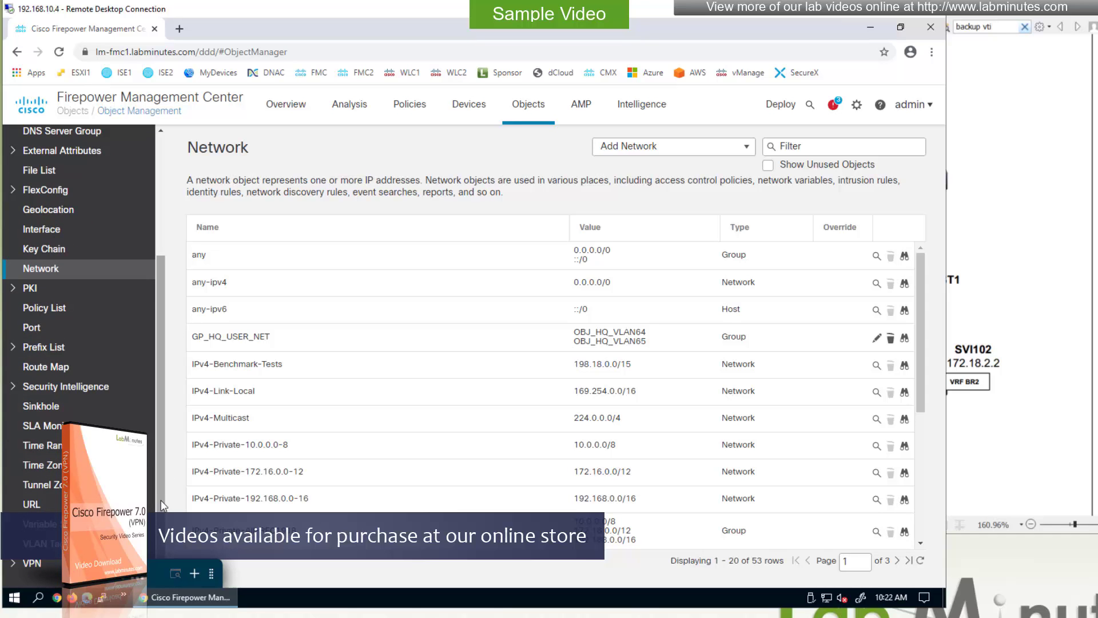
pyautogui.moveTo(9, 563)
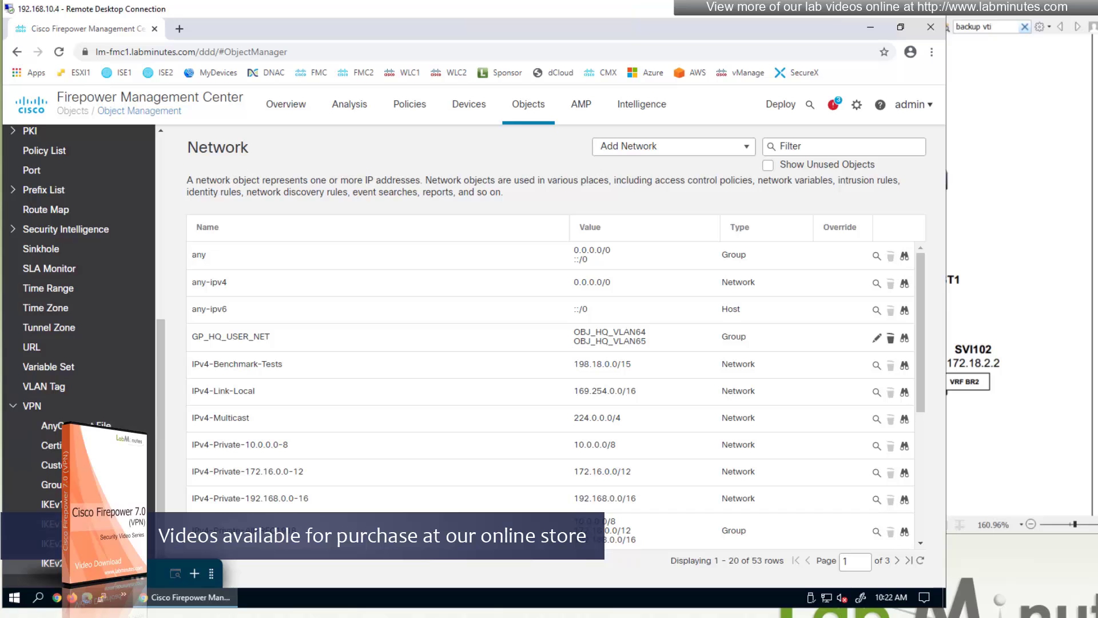
pyautogui.moveTo(385, 453)
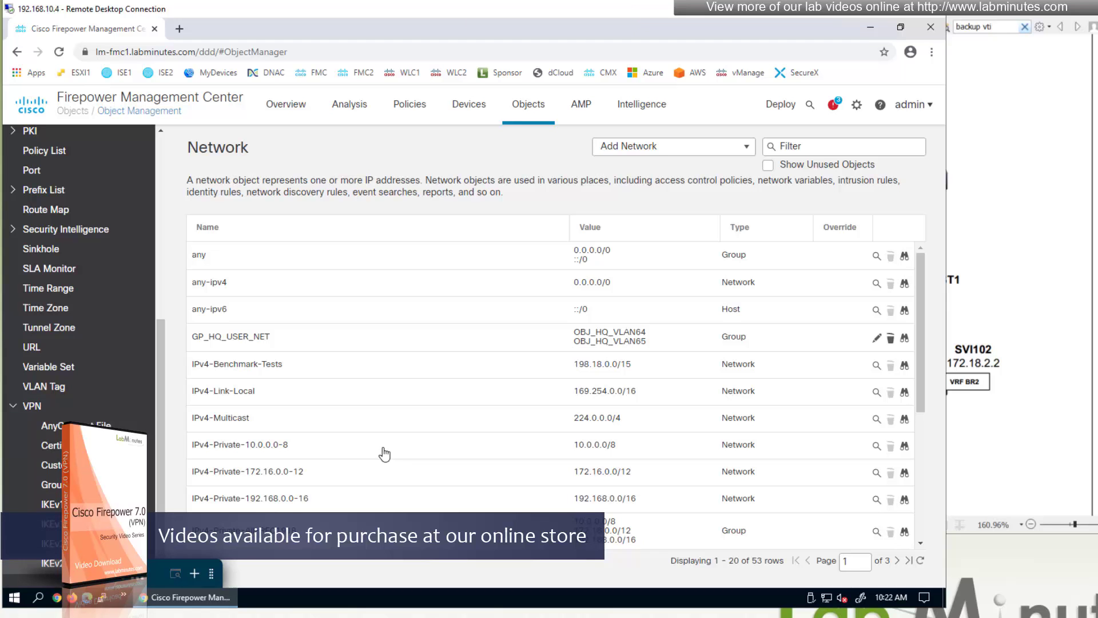